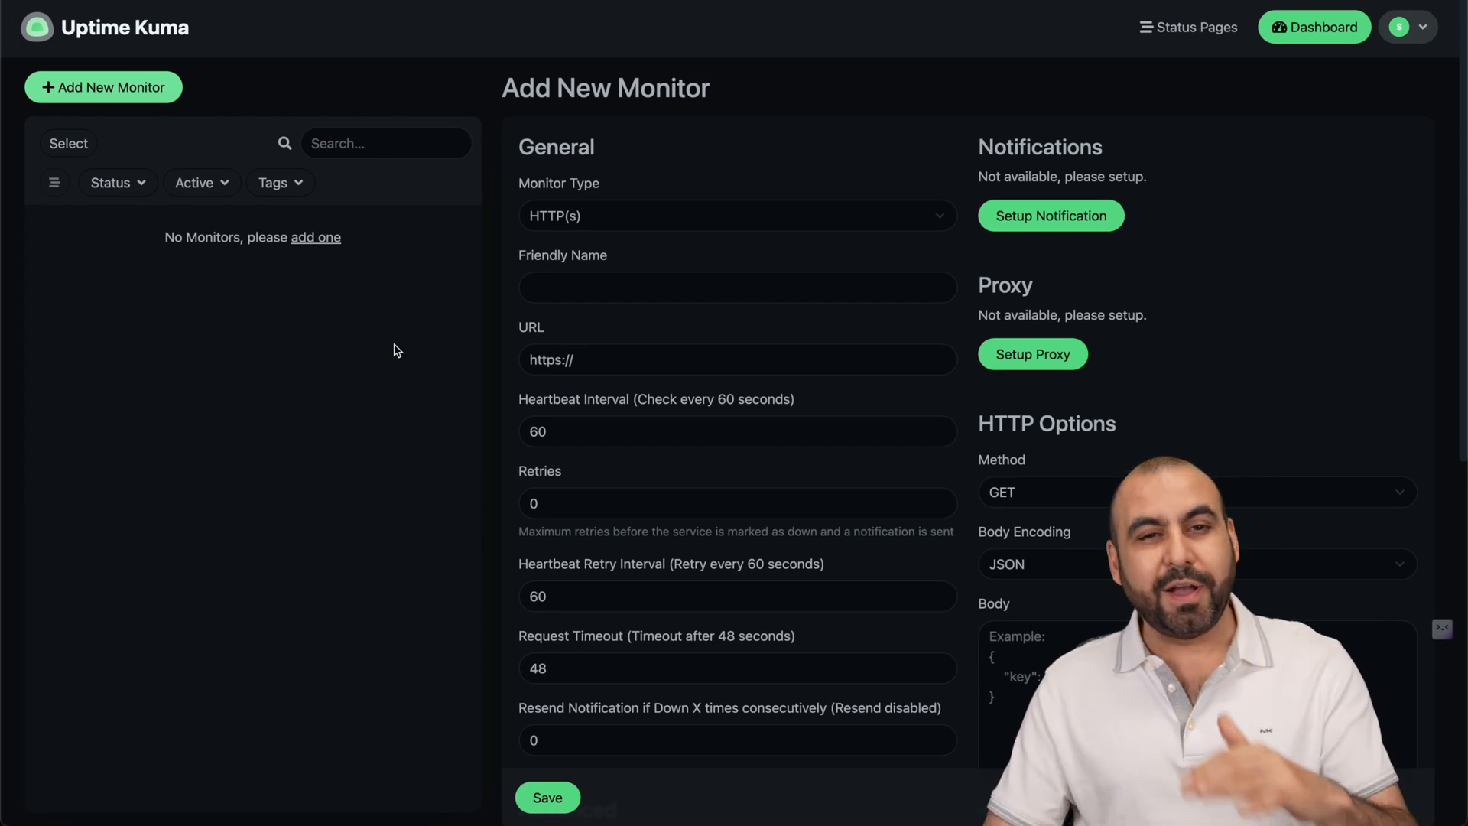
# - Choose Hostinger's KVM 2 VPS plan, reaching its 24-month checkout with a $167.76 total
pyautogui.click(736, 216)
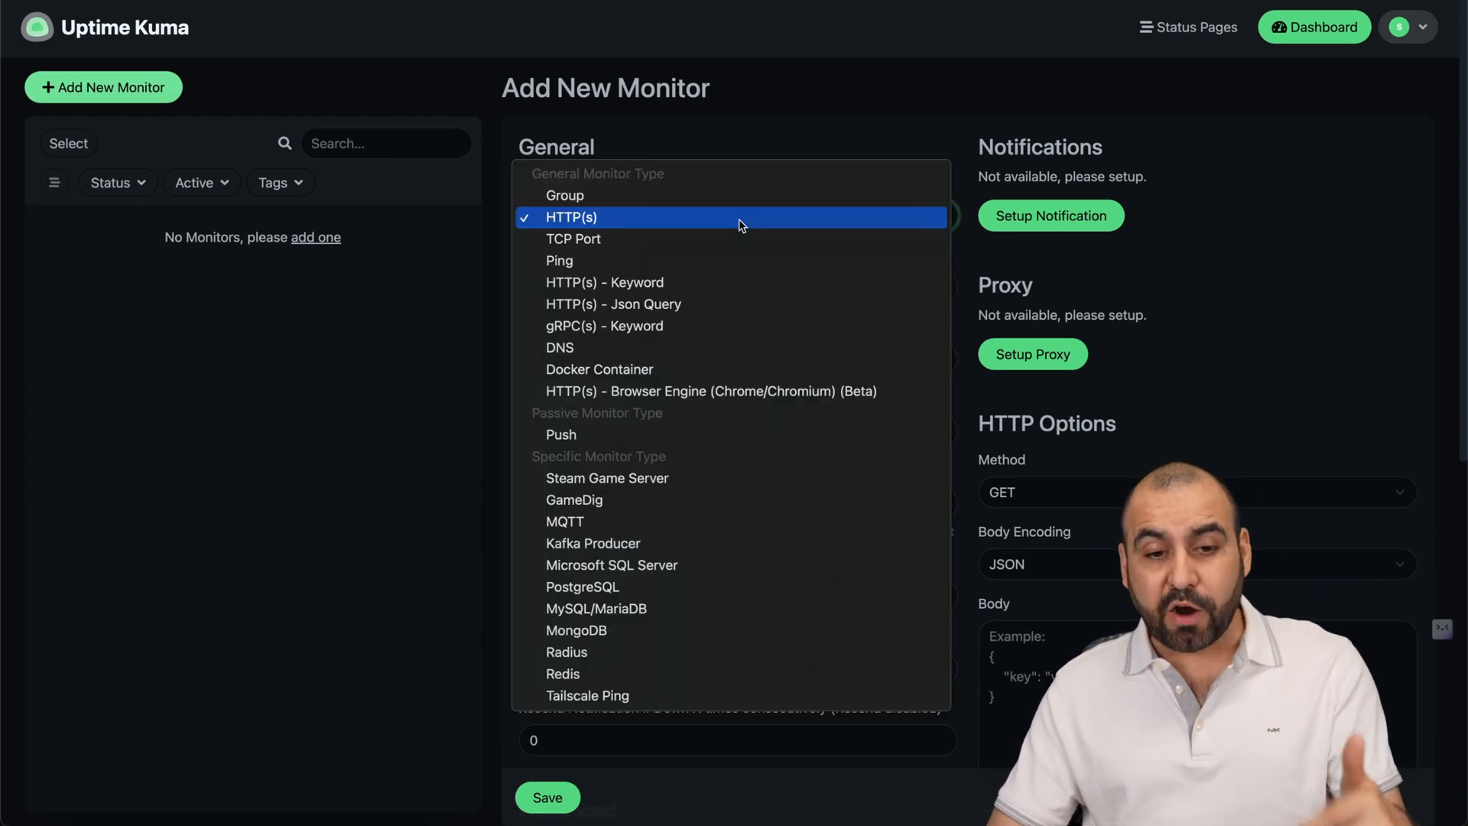
pyautogui.moveTo(605, 282)
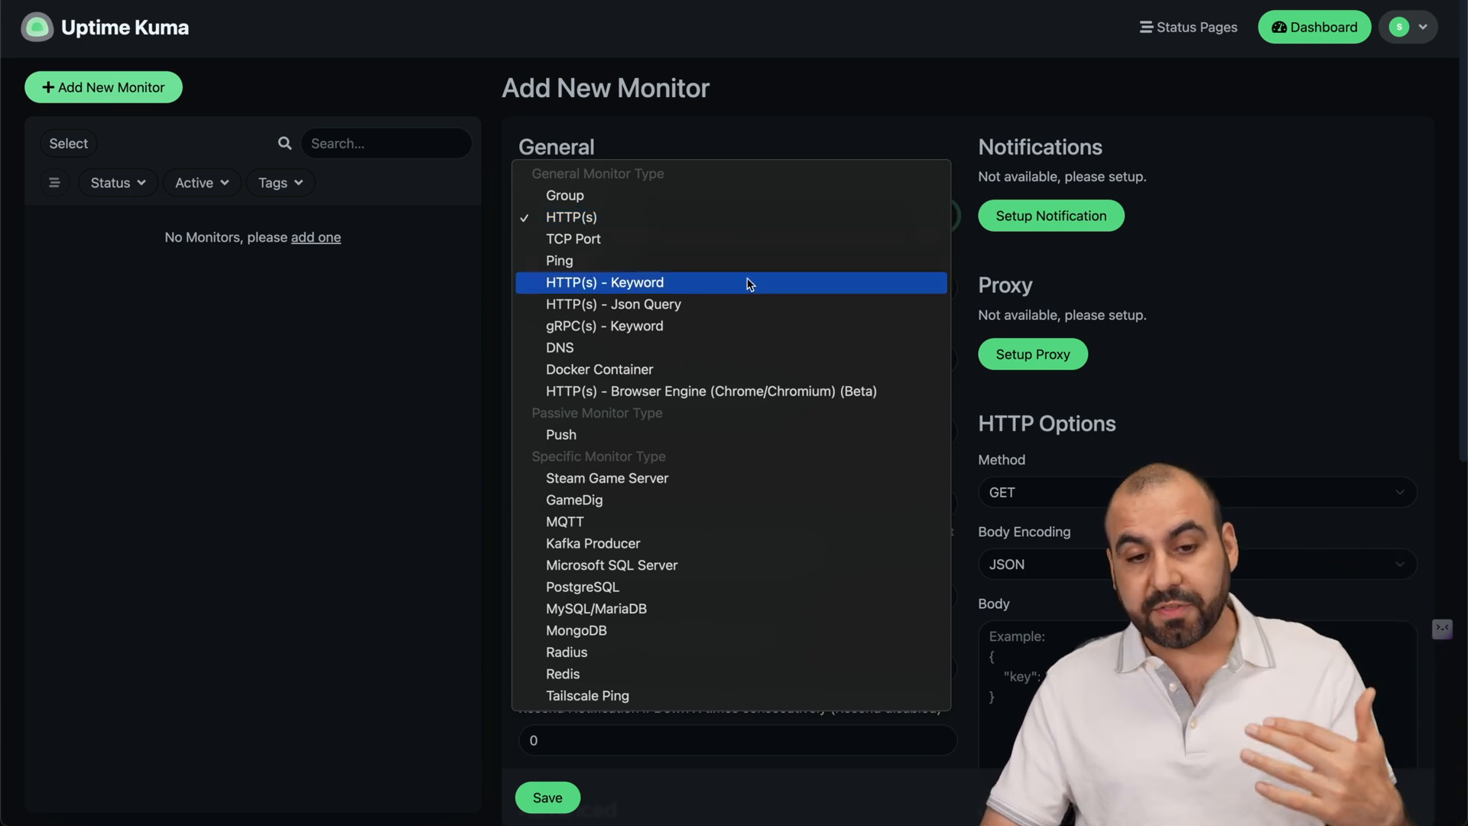
pyautogui.moveTo(749, 291)
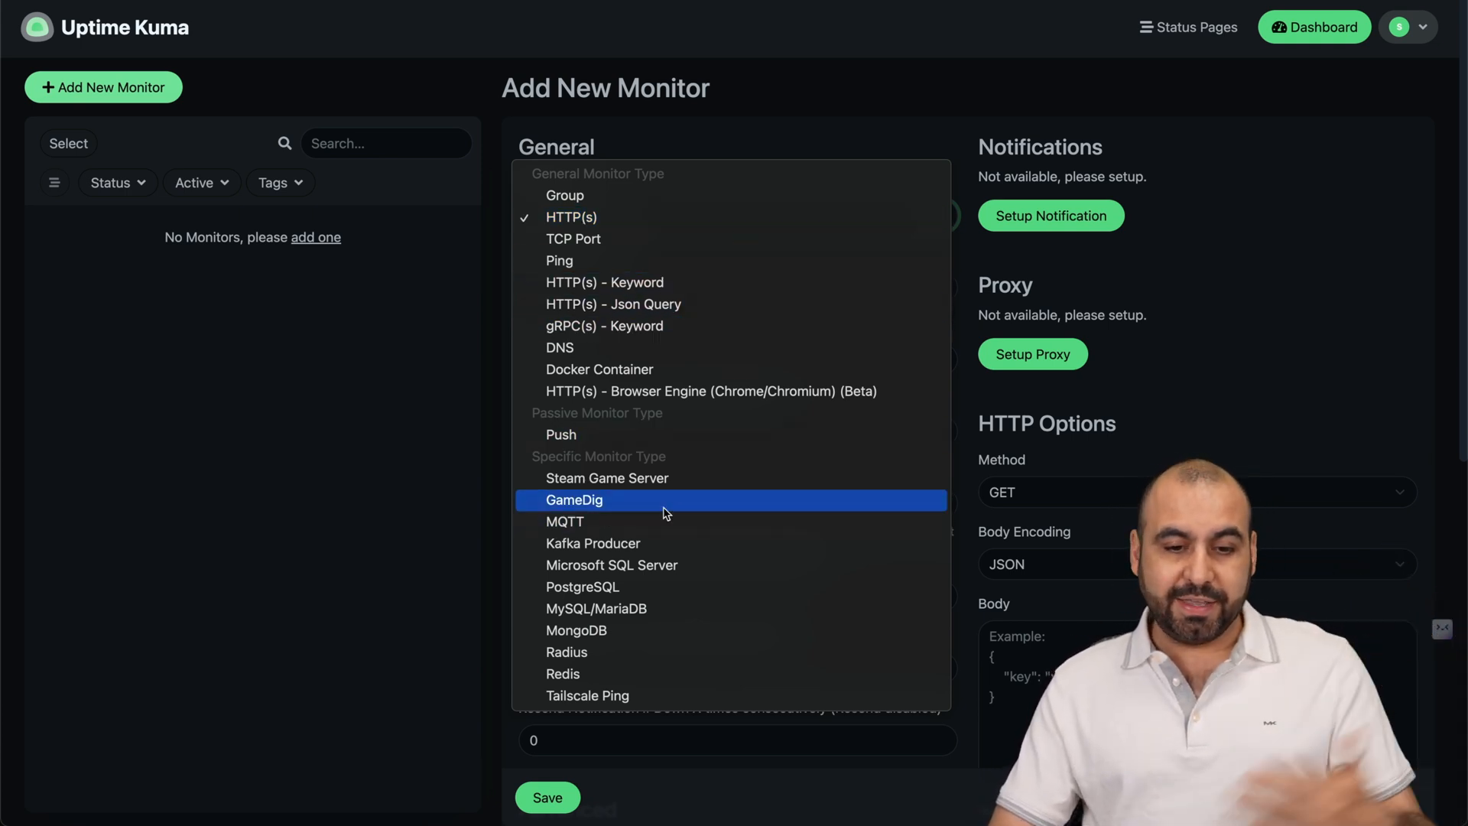
pyautogui.moveTo(639, 653)
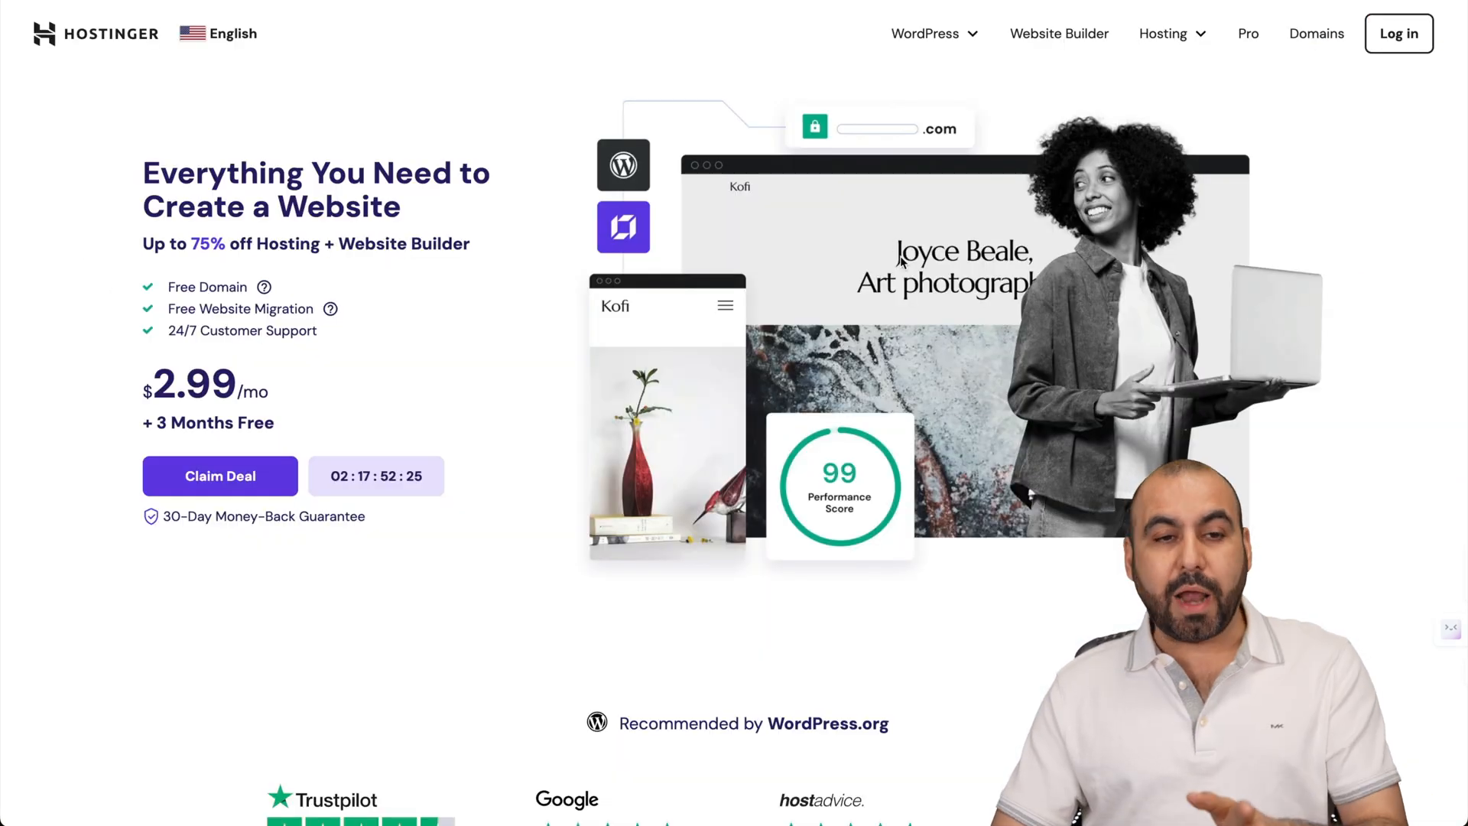
pyautogui.click(1163, 33)
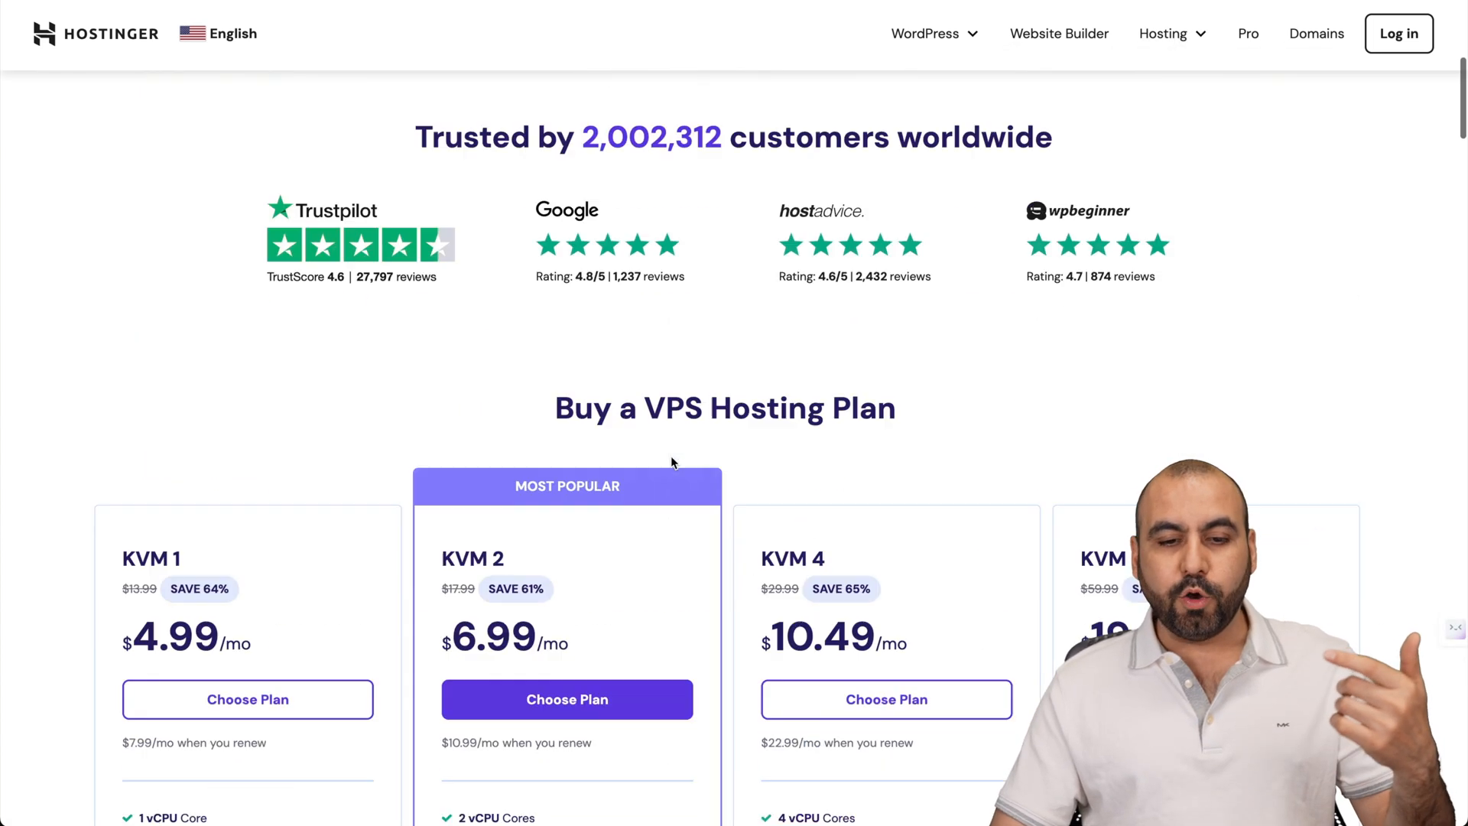
pyautogui.scroll(-3)
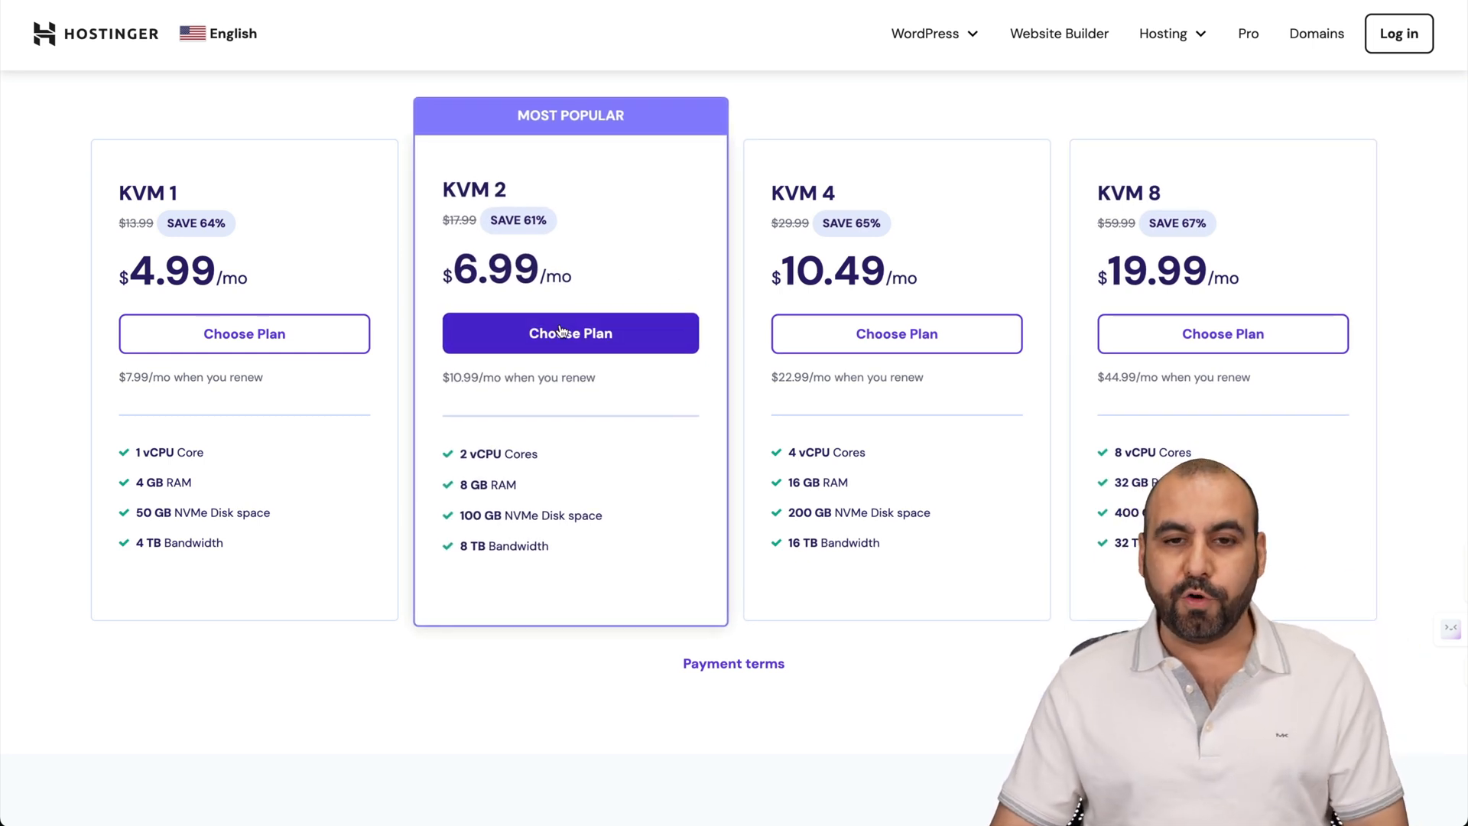
pyautogui.click(570, 333)
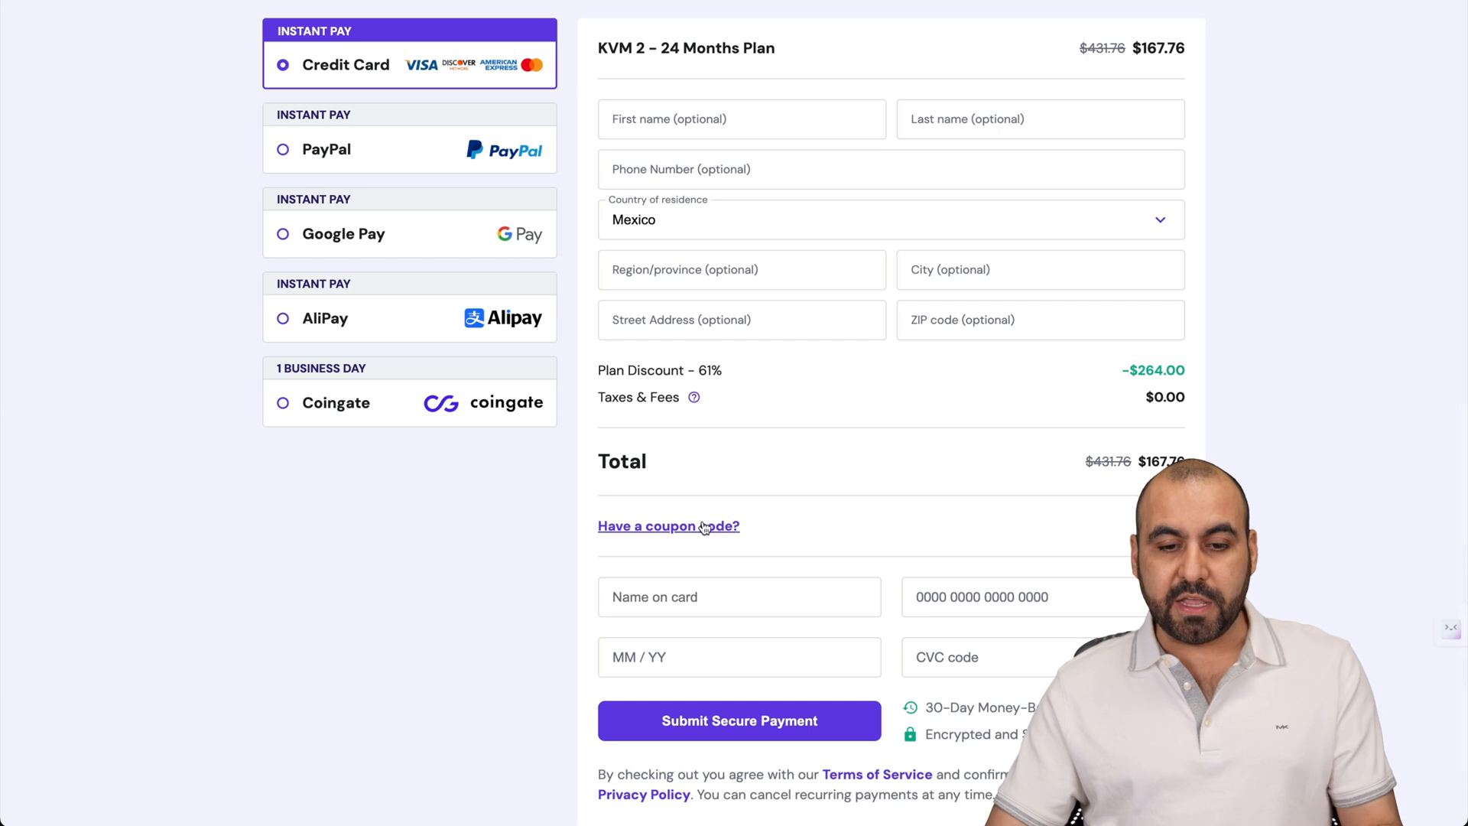
# - Enter coupon code SAASMASTER and apply it to the KVM 2 24-month order
pyautogui.write('SAASMAS')
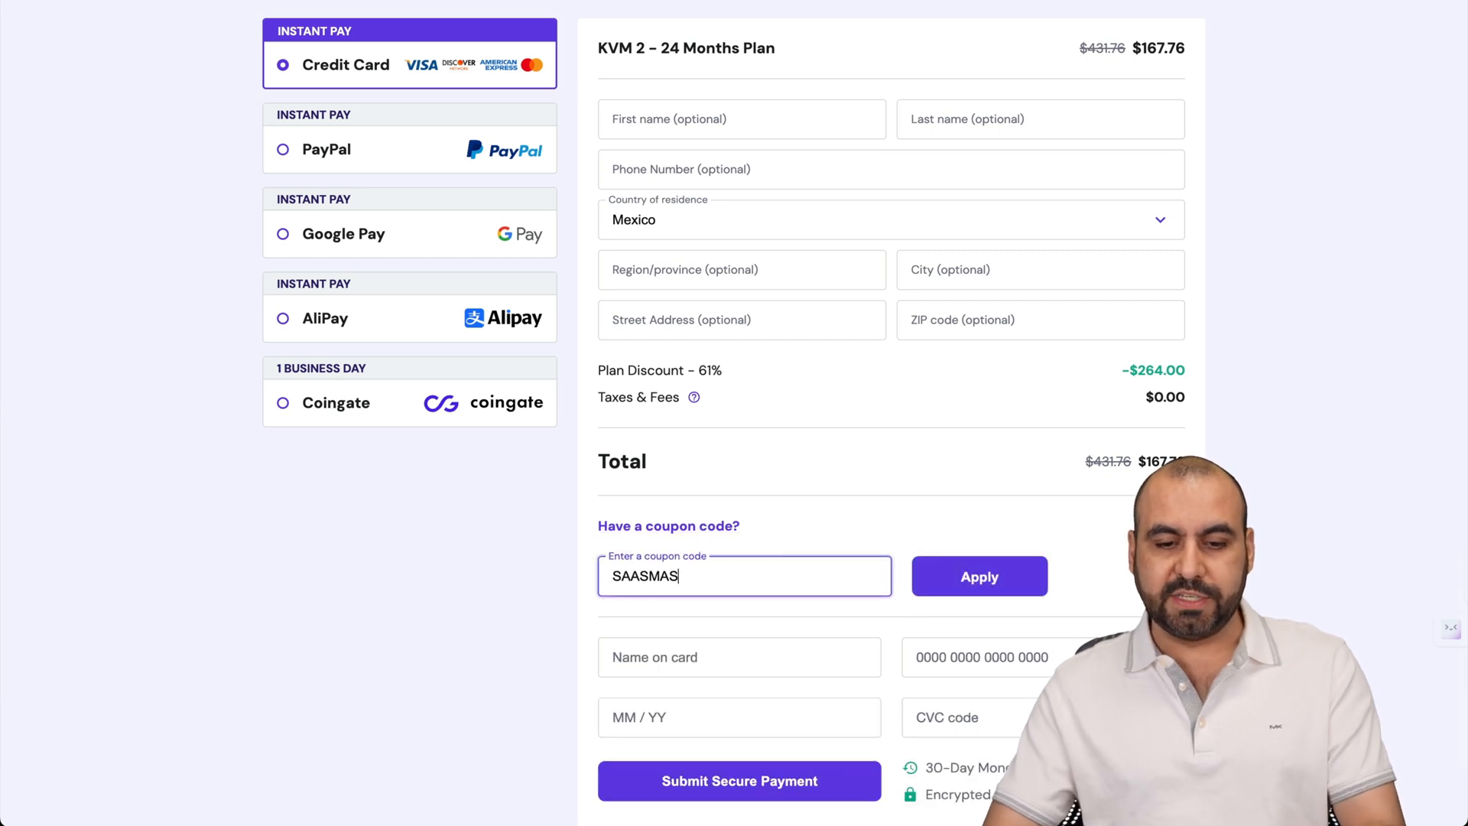
pyautogui.click(979, 575)
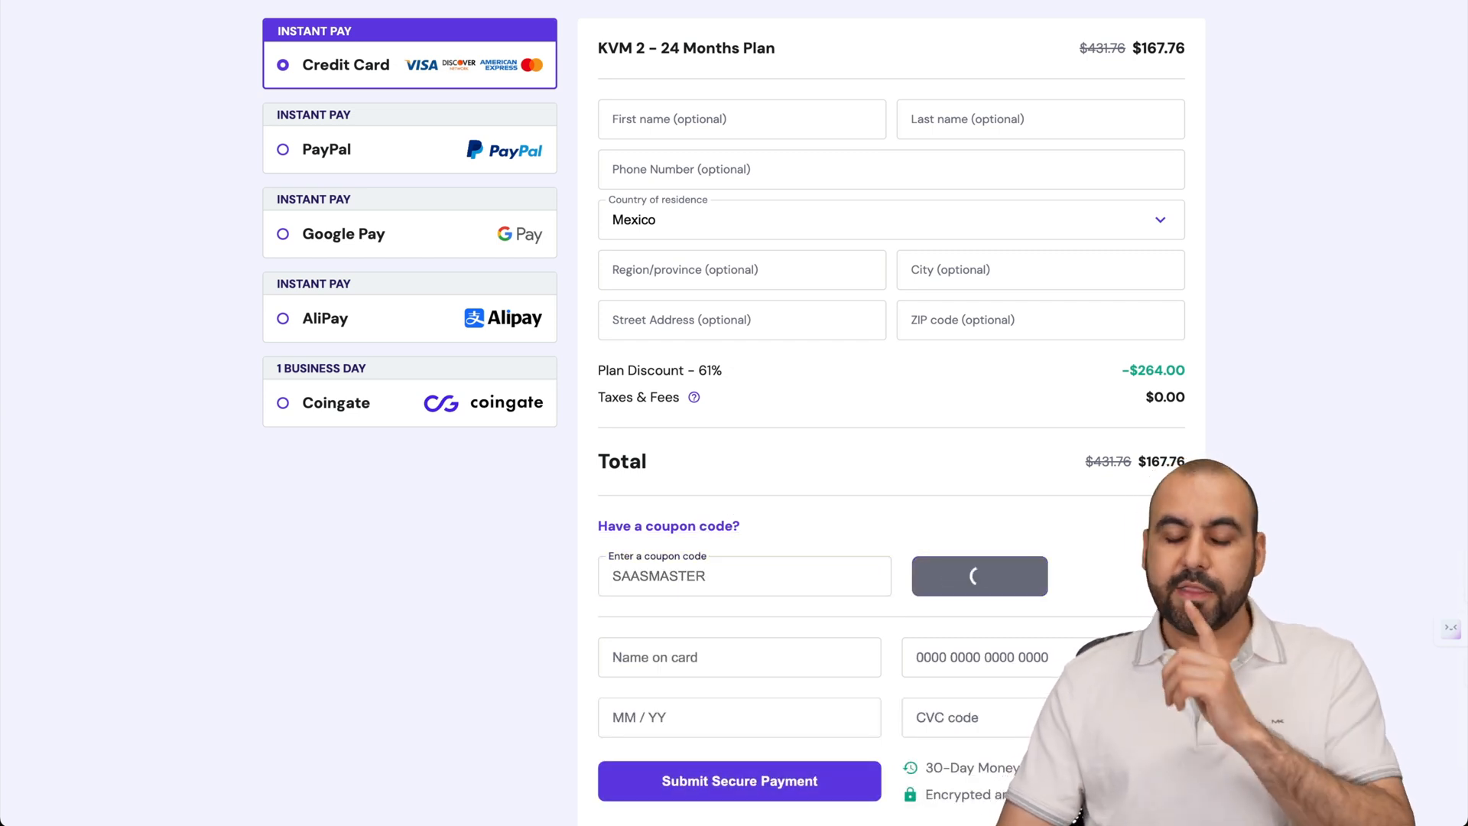
pyautogui.click(979, 576)
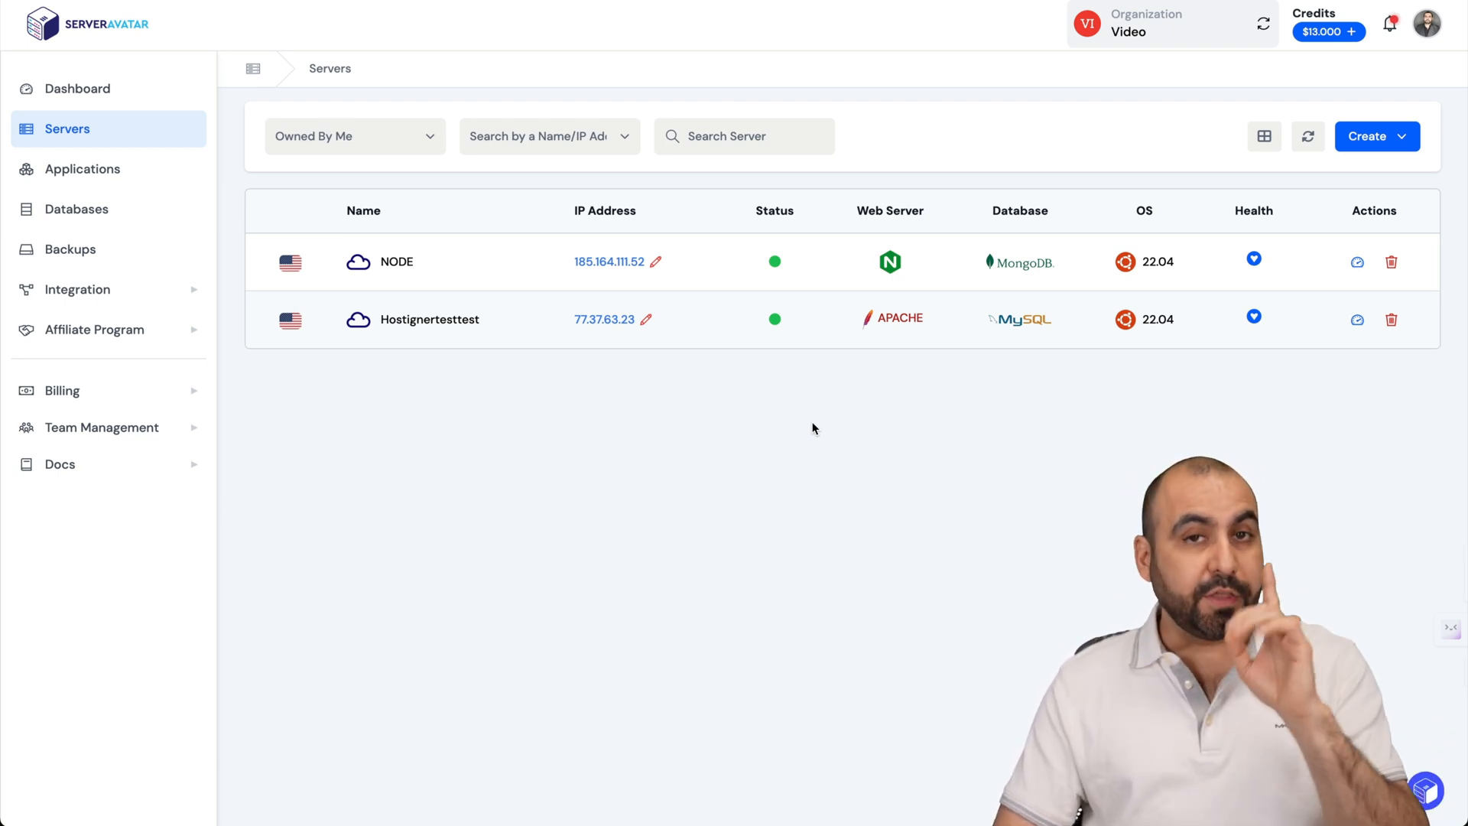
pyautogui.moveTo(873, 243)
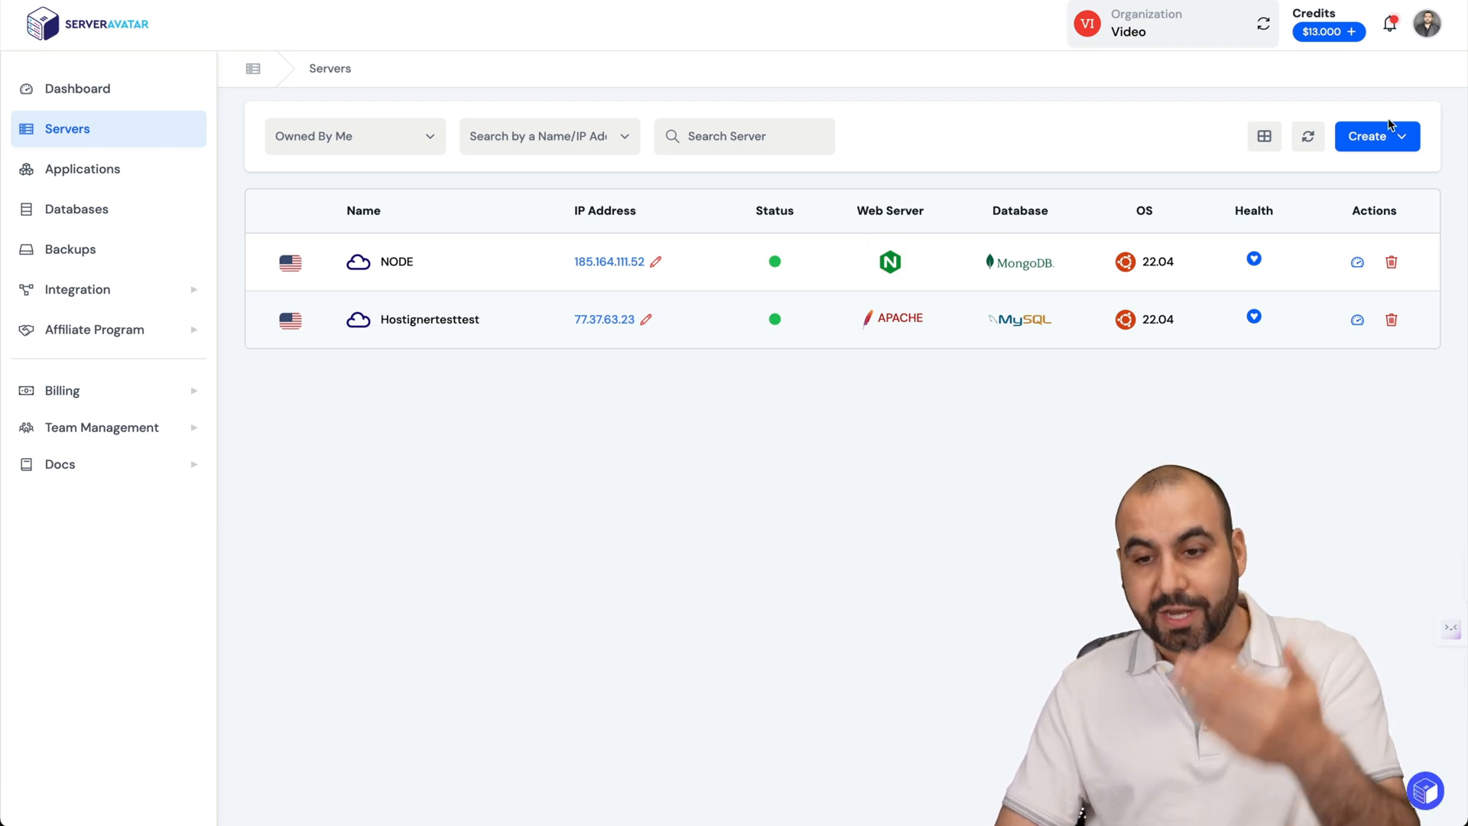
# - Glance at the connect-server form, then open the NODE server's Server Panel
pyautogui.click(1375, 136)
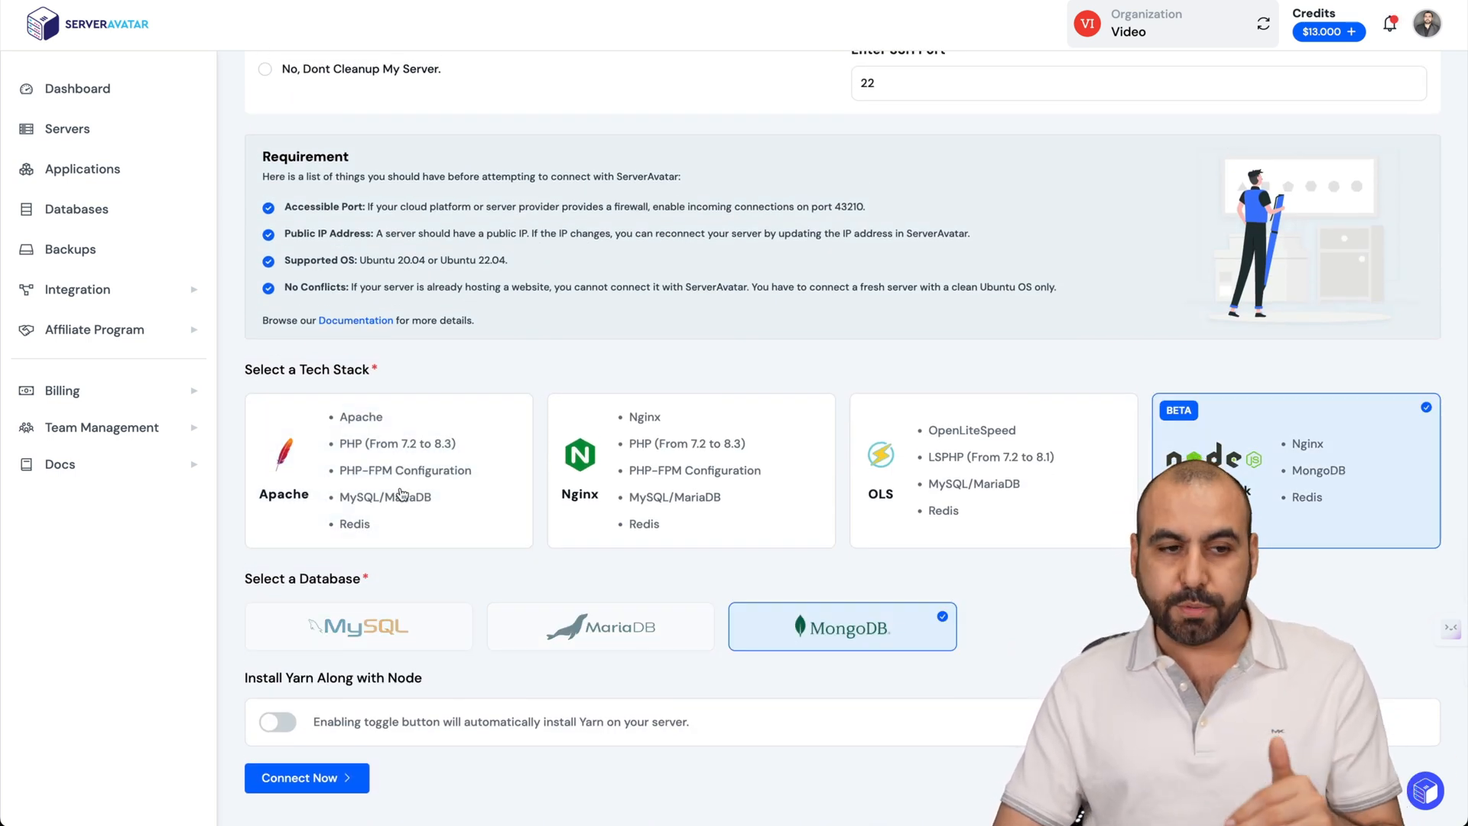
pyautogui.click(66, 129)
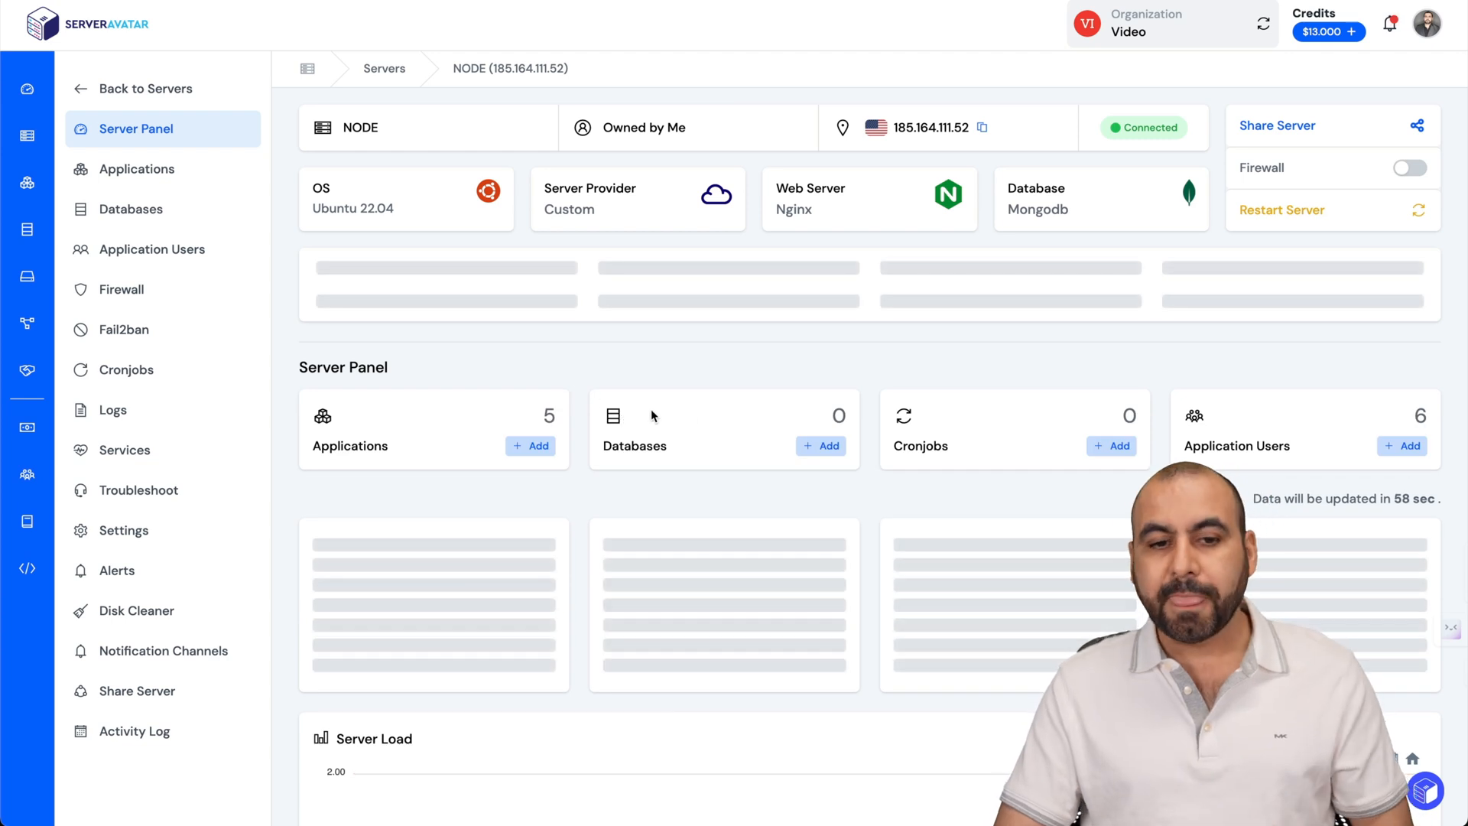
# - Create a one-click UptimeKuma app named kumamonitor on a kumamonitor satemporary.store test subdomain
pyautogui.click(137, 169)
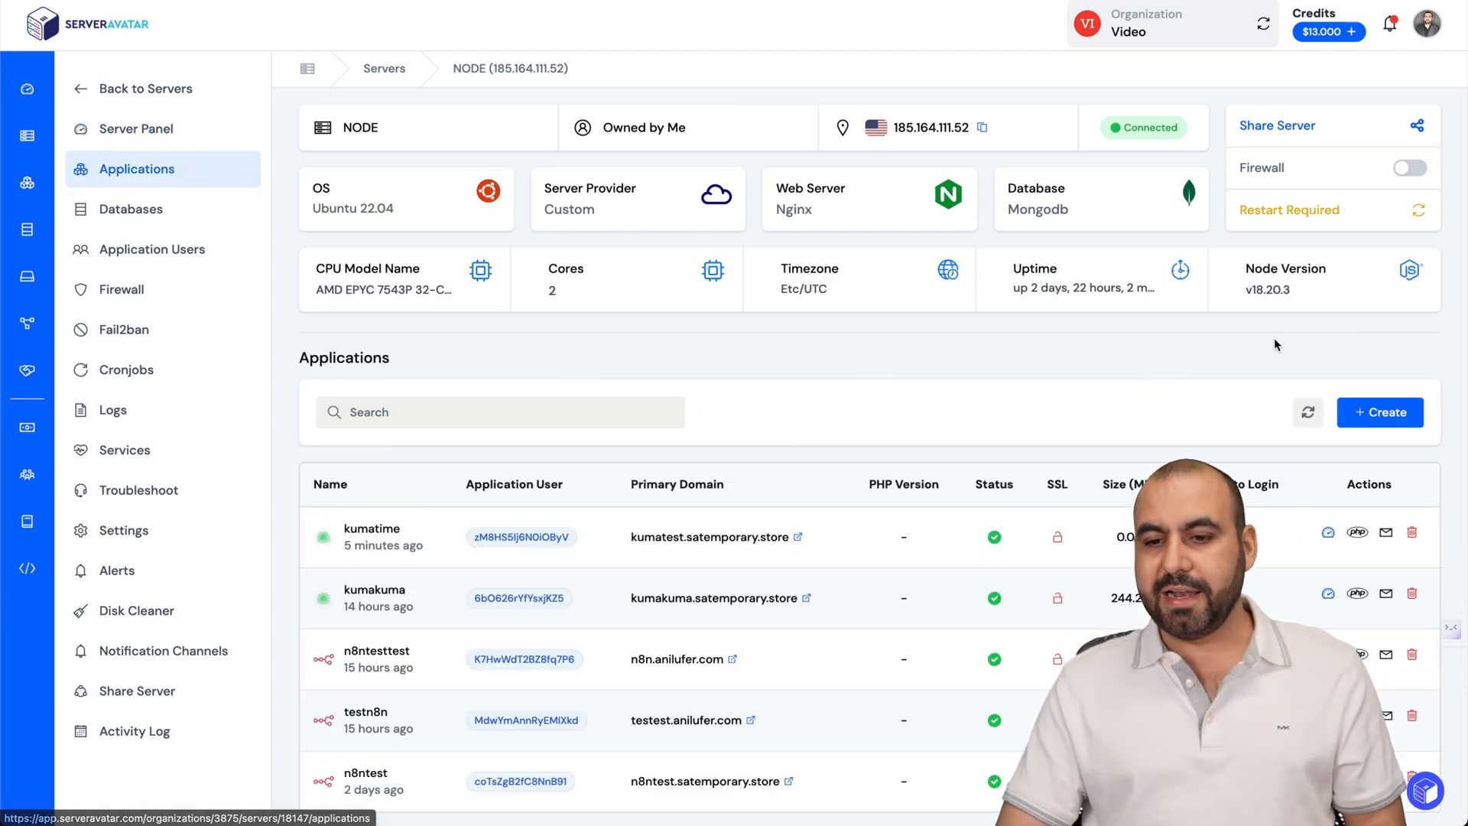
pyautogui.click(1378, 412)
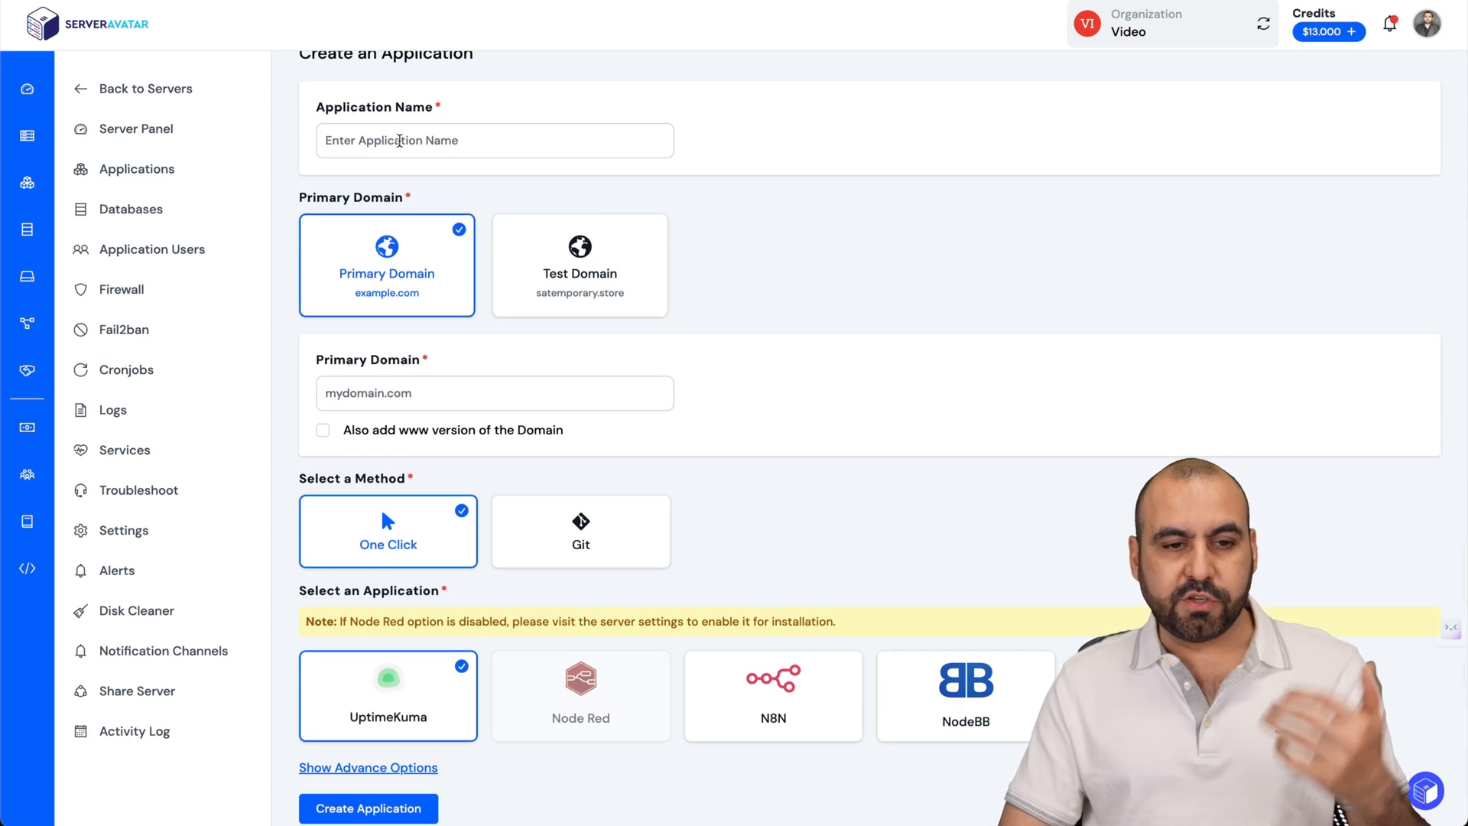
pyautogui.click(493, 139)
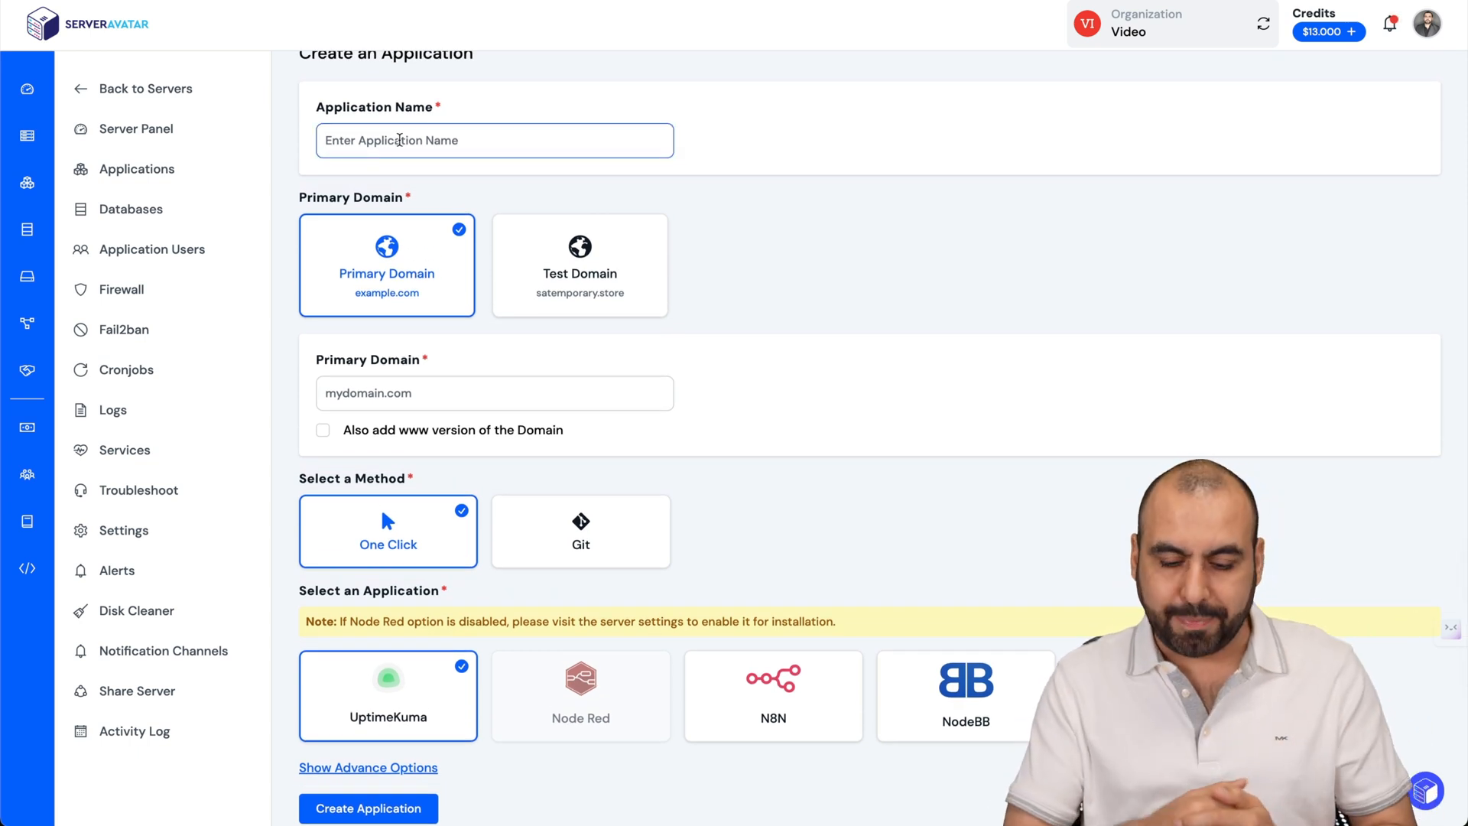
pyautogui.write('kumamonitor')
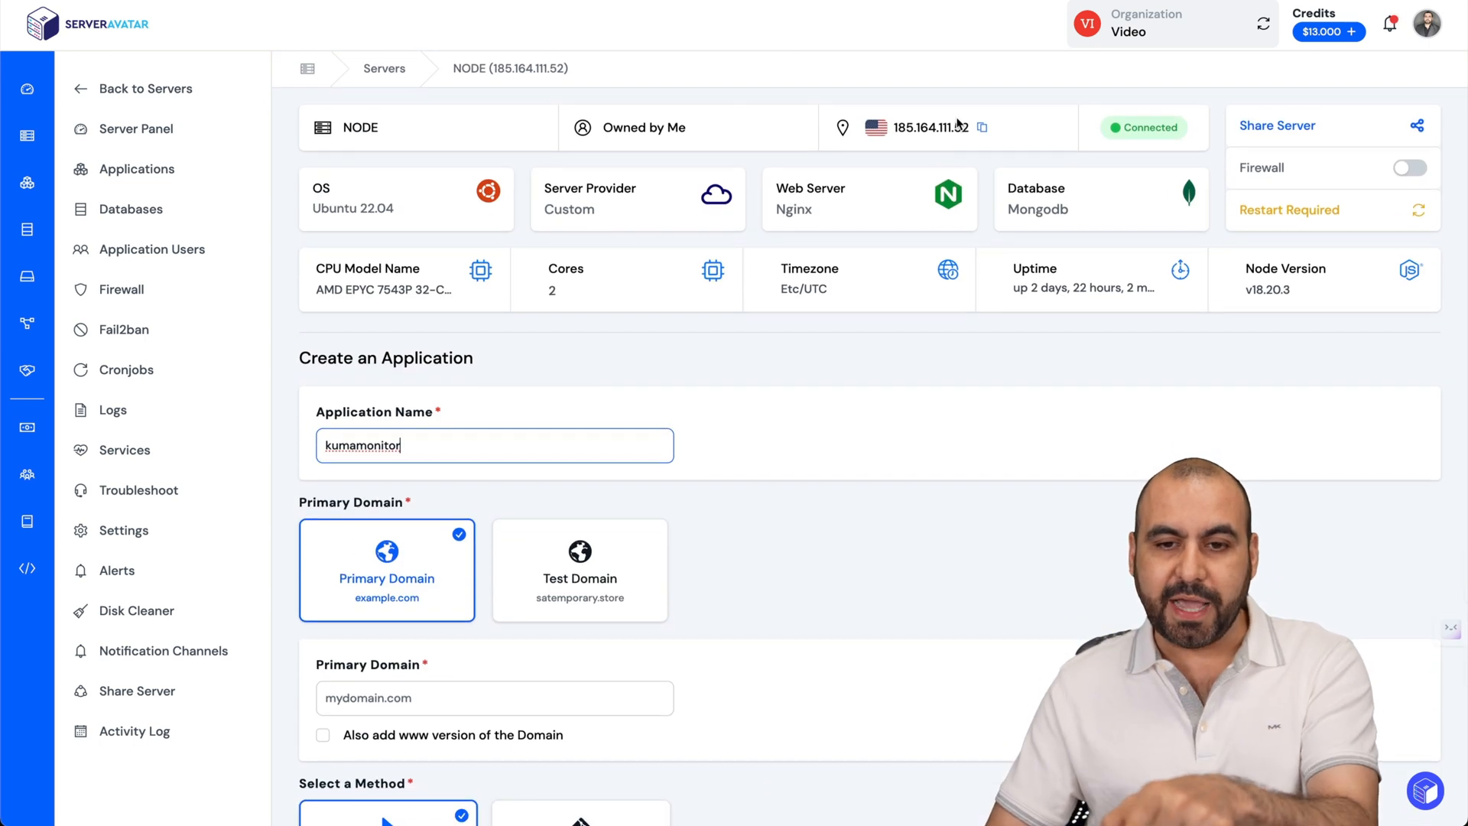
pyautogui.moveTo(914, 147)
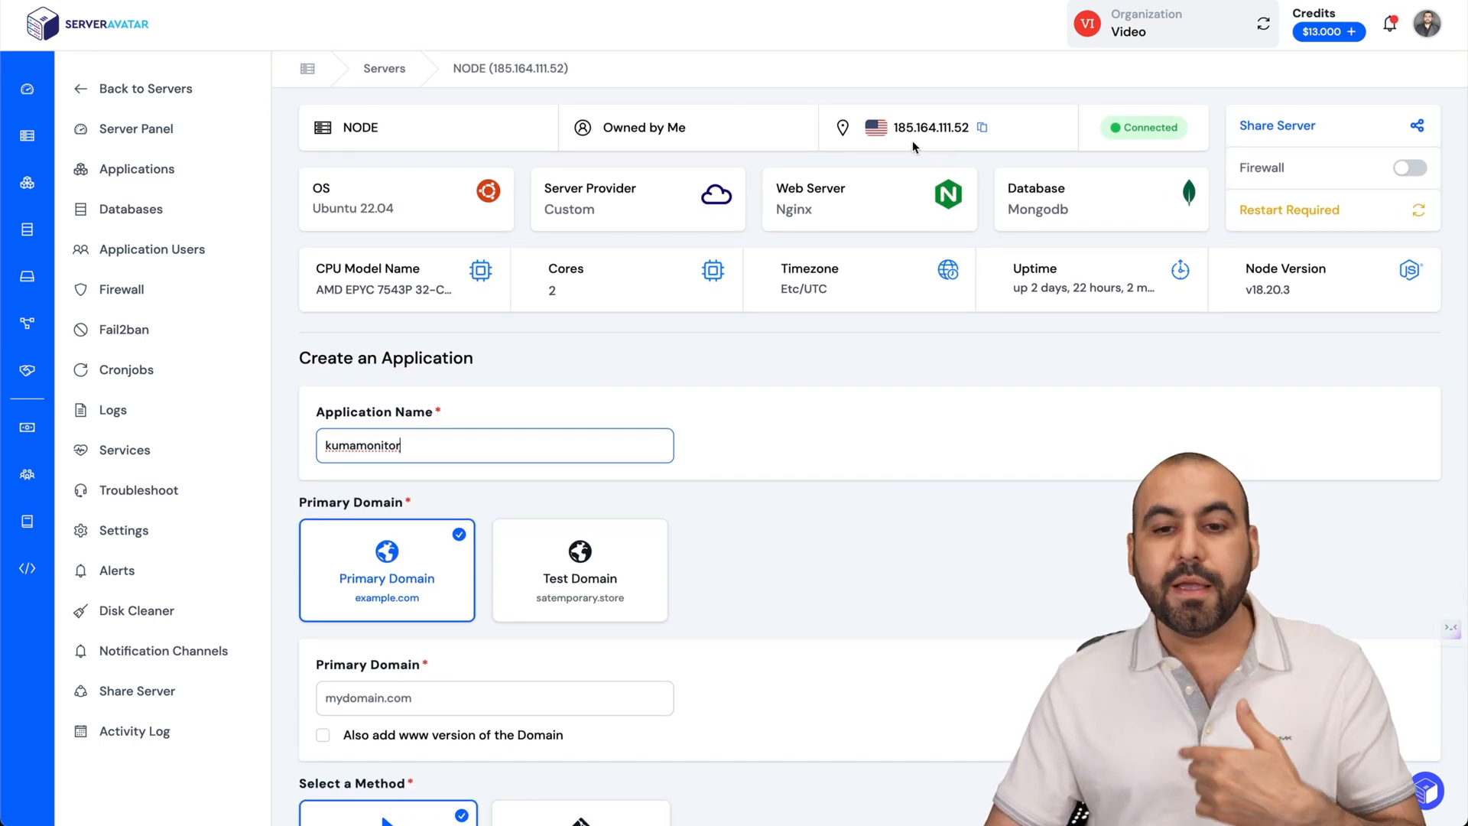
pyautogui.scroll(-3)
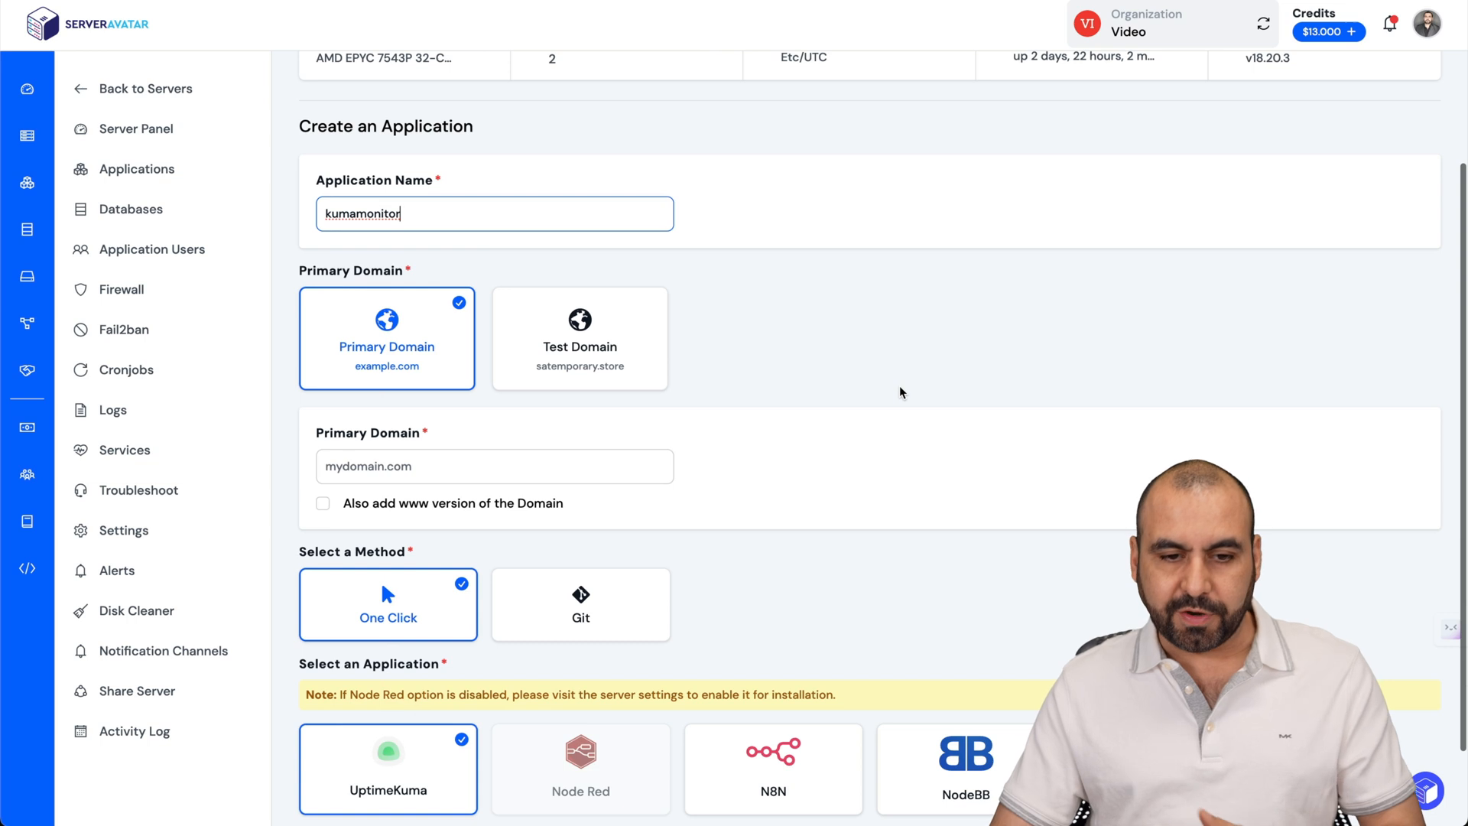
pyautogui.click(580, 337)
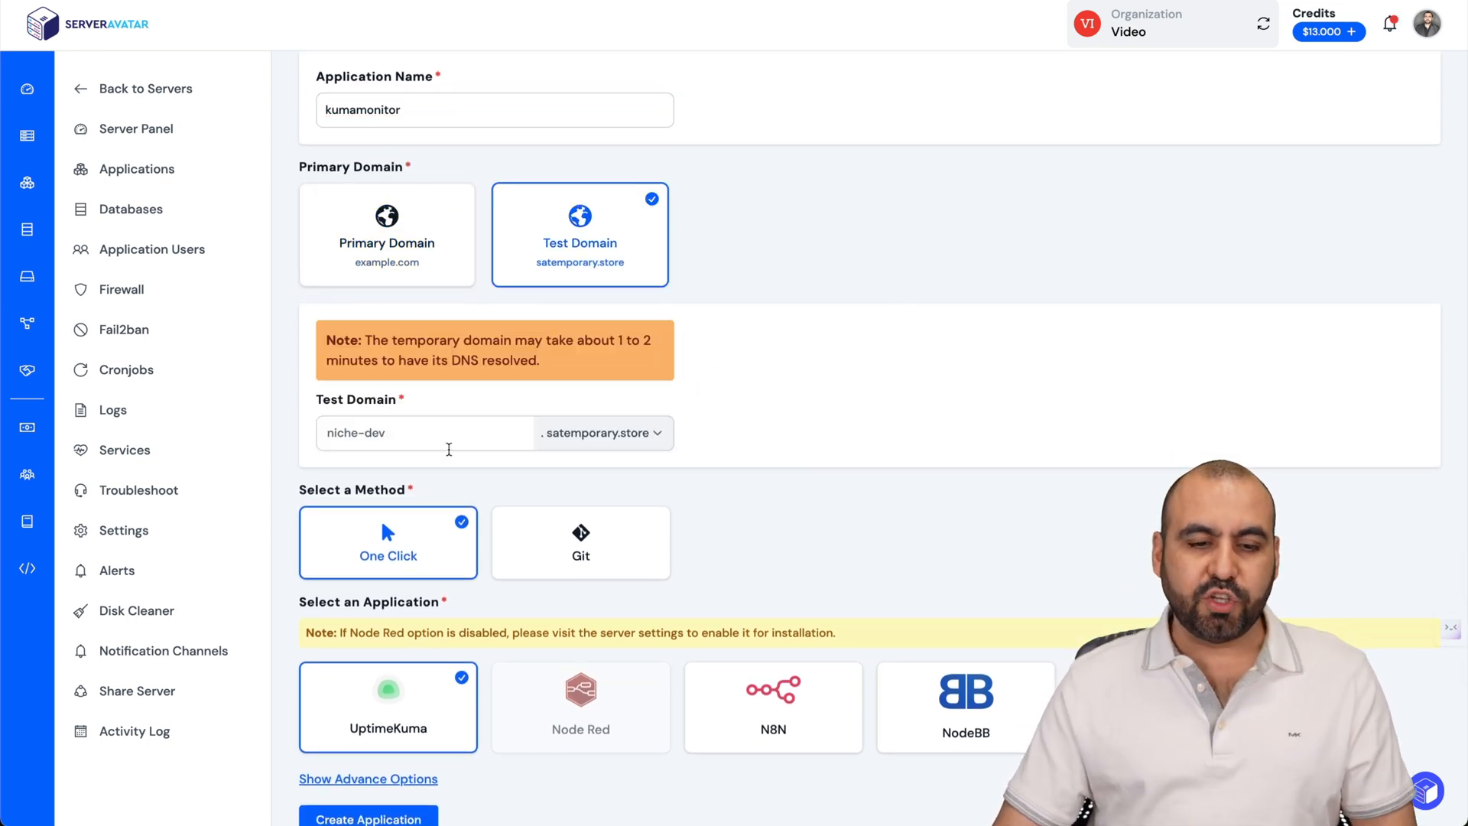
pyautogui.write('kumamonitor')
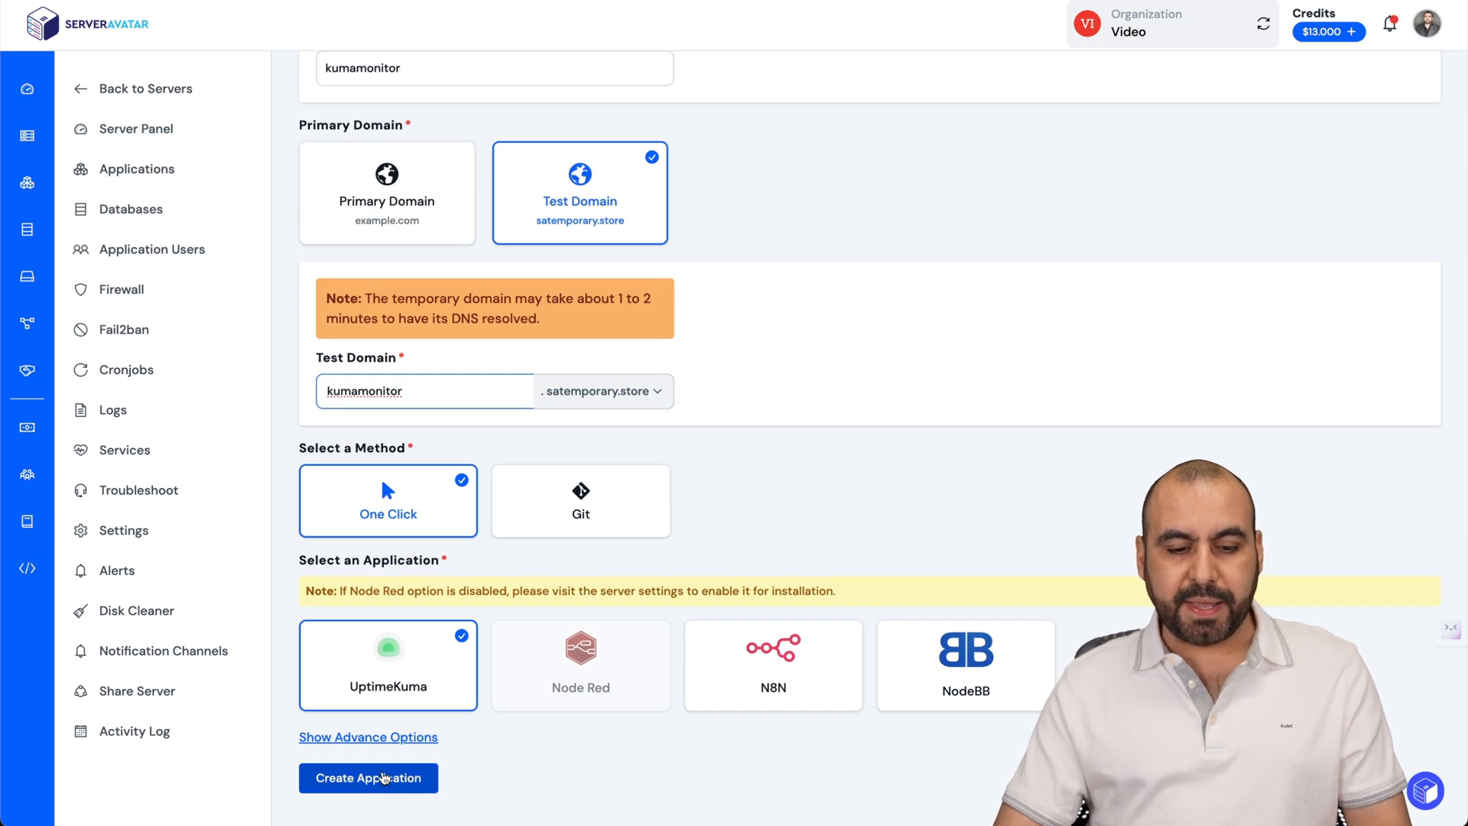
pyautogui.click(368, 777)
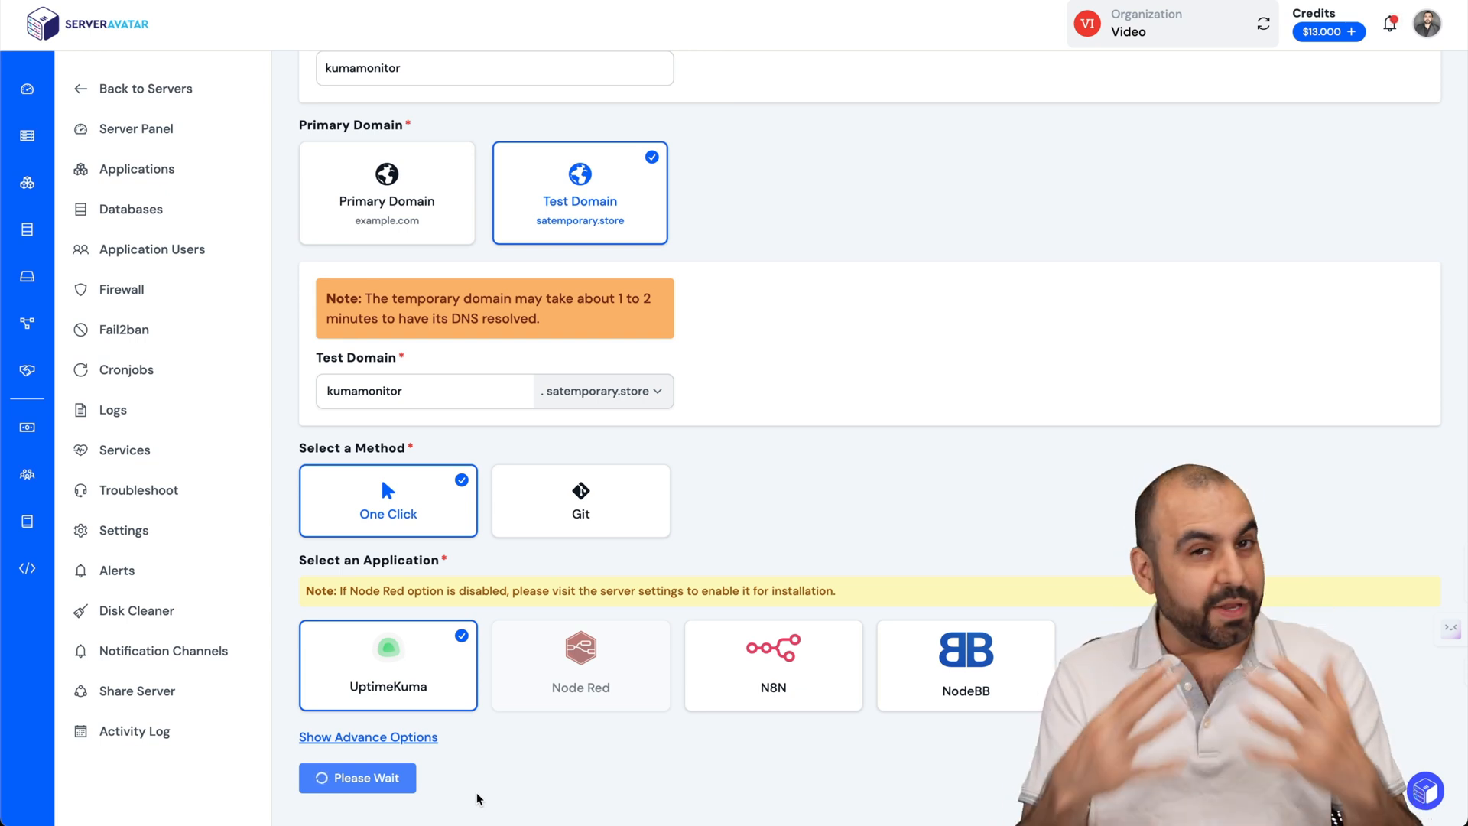
# - Wait for deployment, then review kumamonitor's dashboard, SFTP details and kumamonitor.satemporary.store domain
pyautogui.click(357, 777)
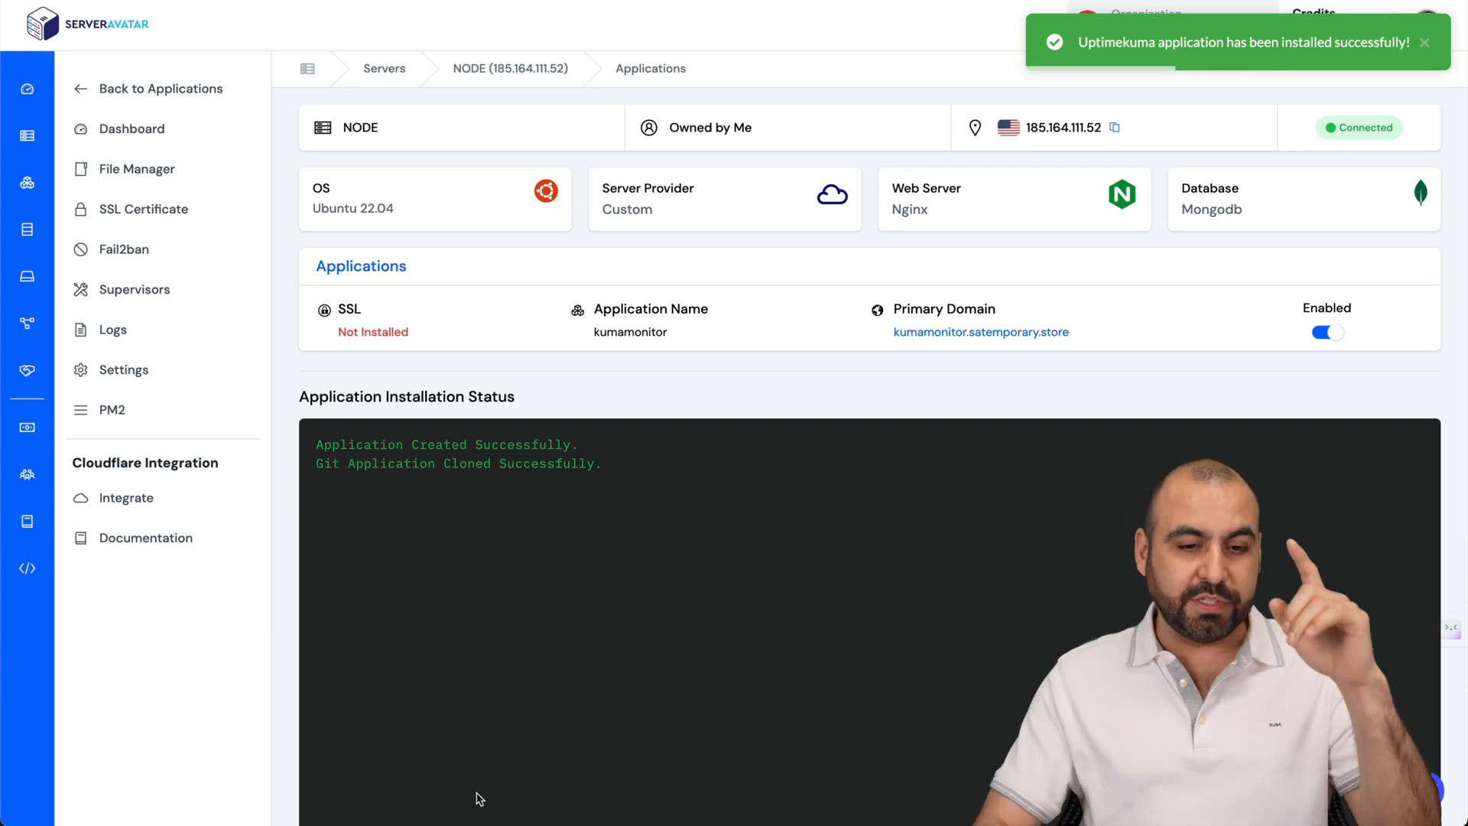
pyautogui.scroll(-3)
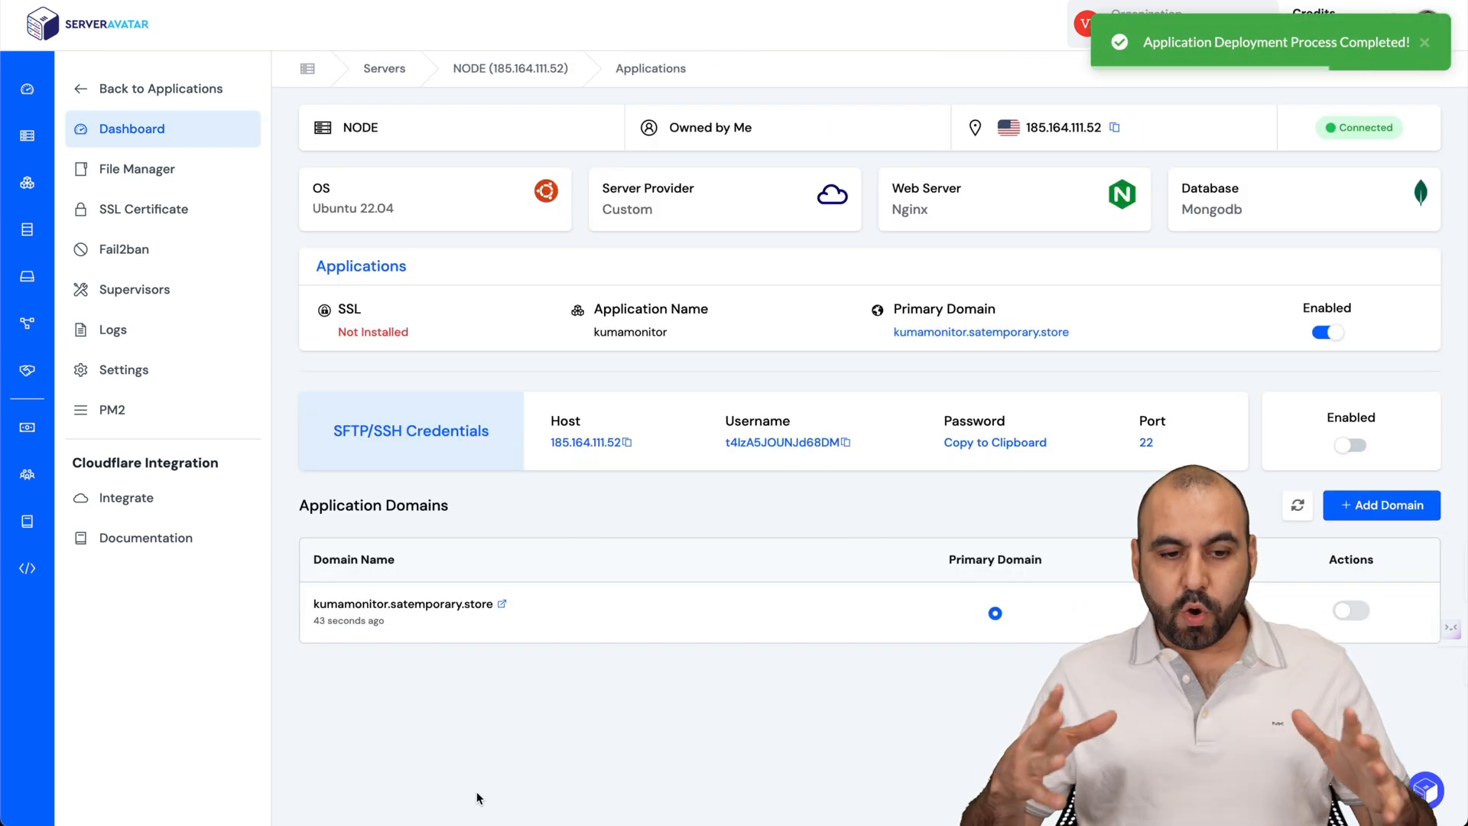
pyautogui.click(1351, 610)
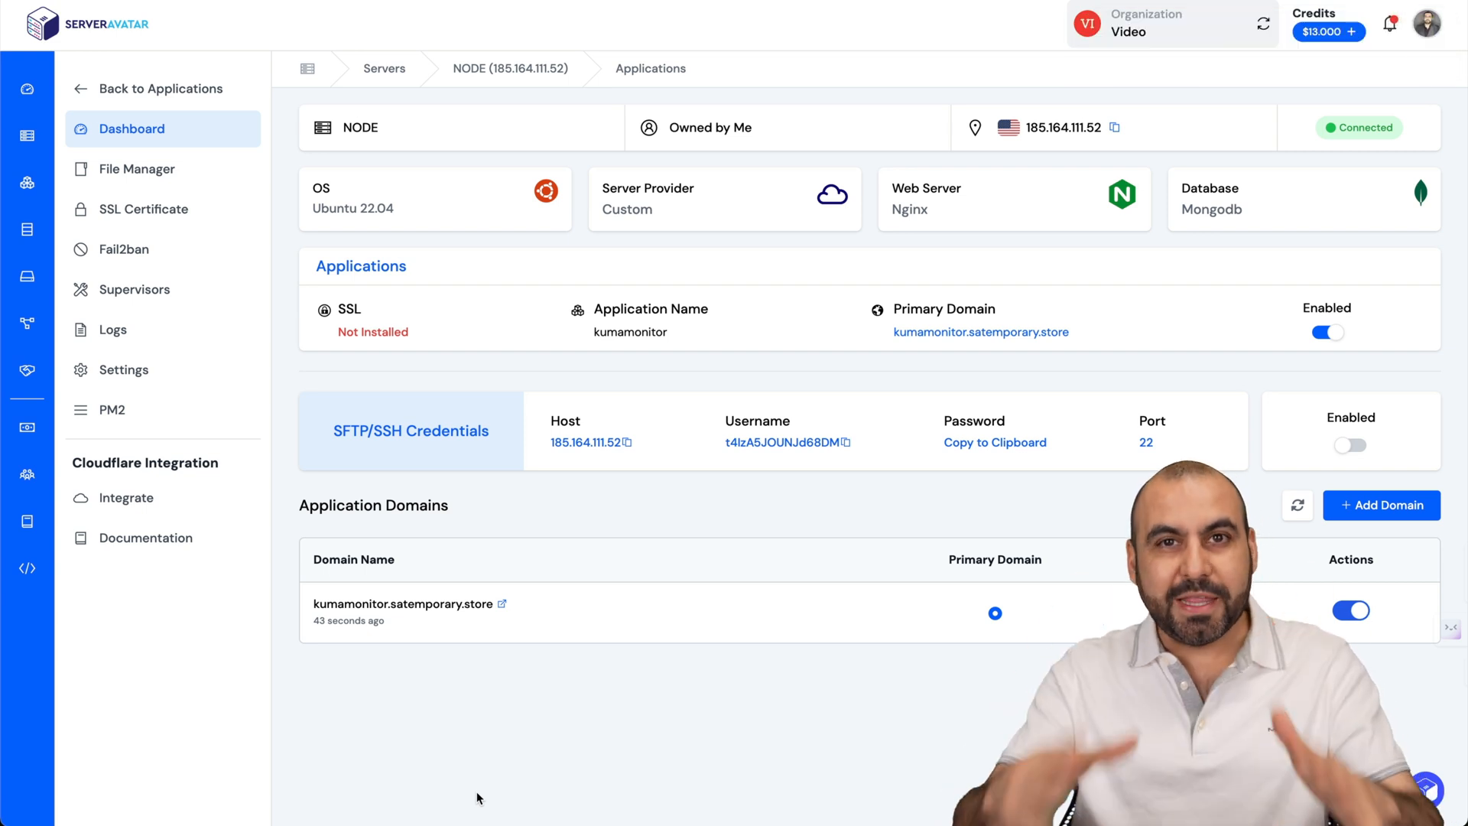
pyautogui.moveTo(506, 625)
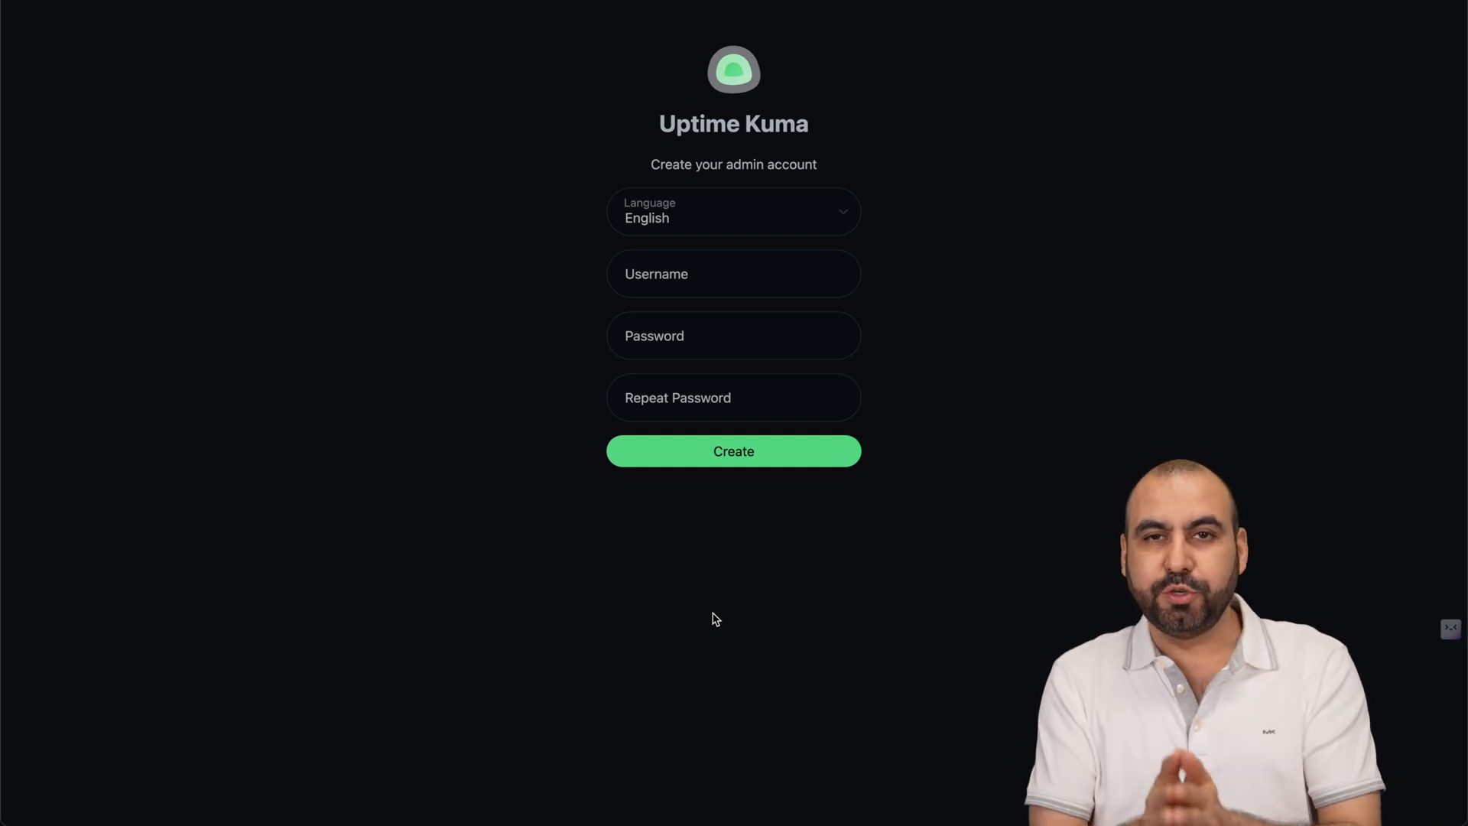
# - Create the Uptime Kuma admin account kumamonitor with a password, then go to the login page
pyautogui.click(733, 212)
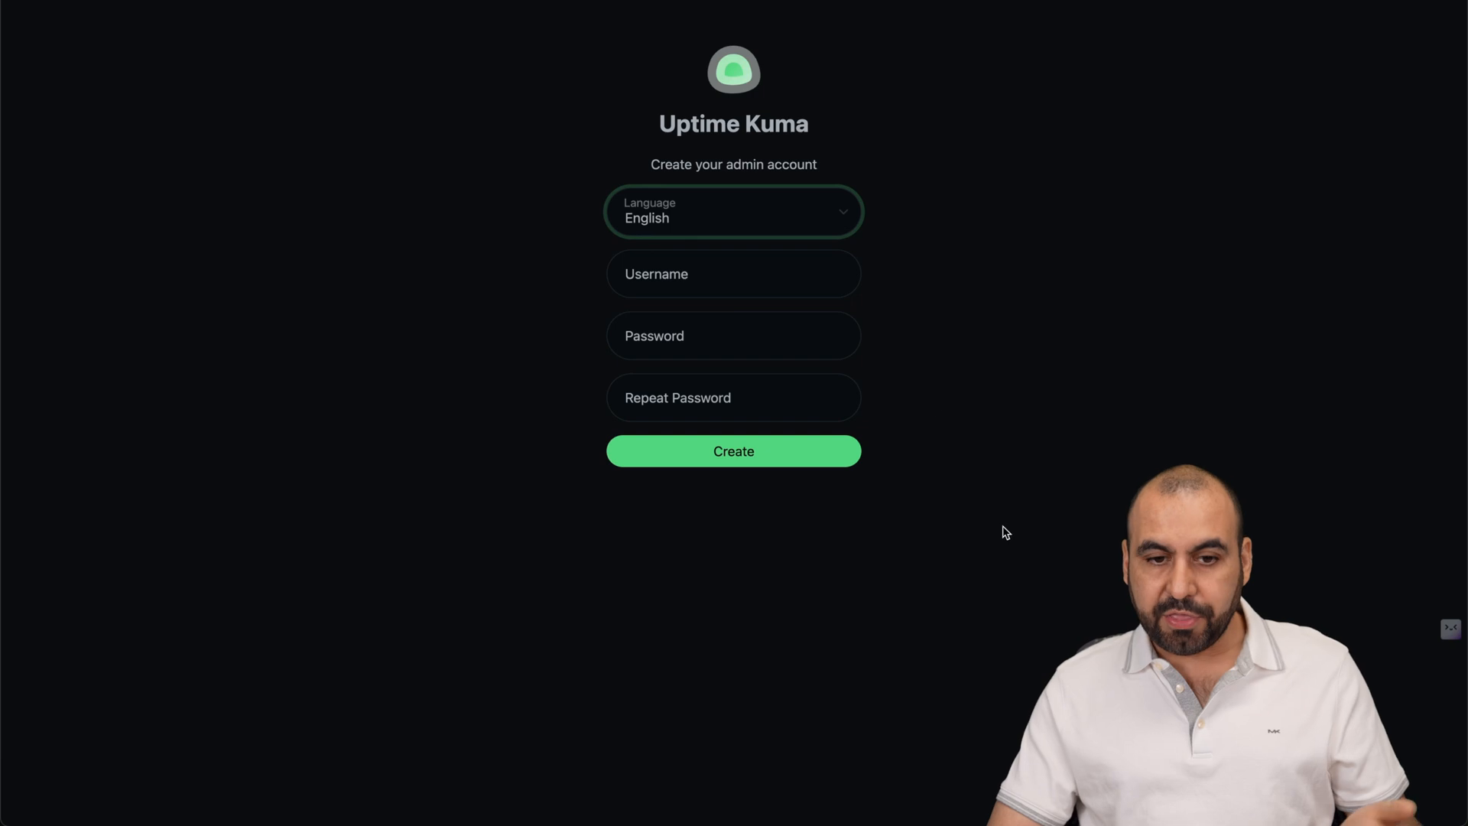
pyautogui.click(733, 274)
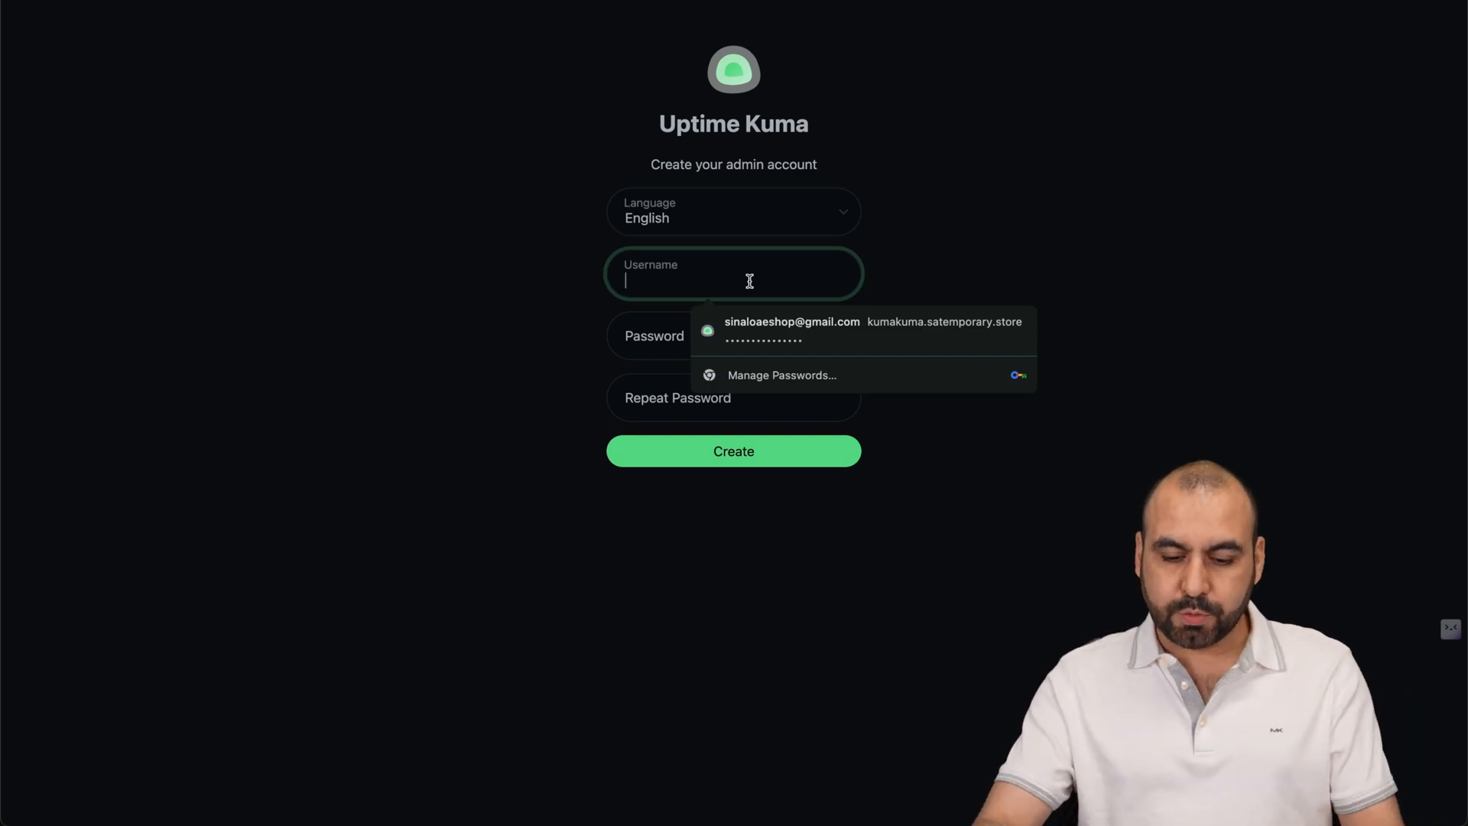
pyautogui.write('kumamonitor')
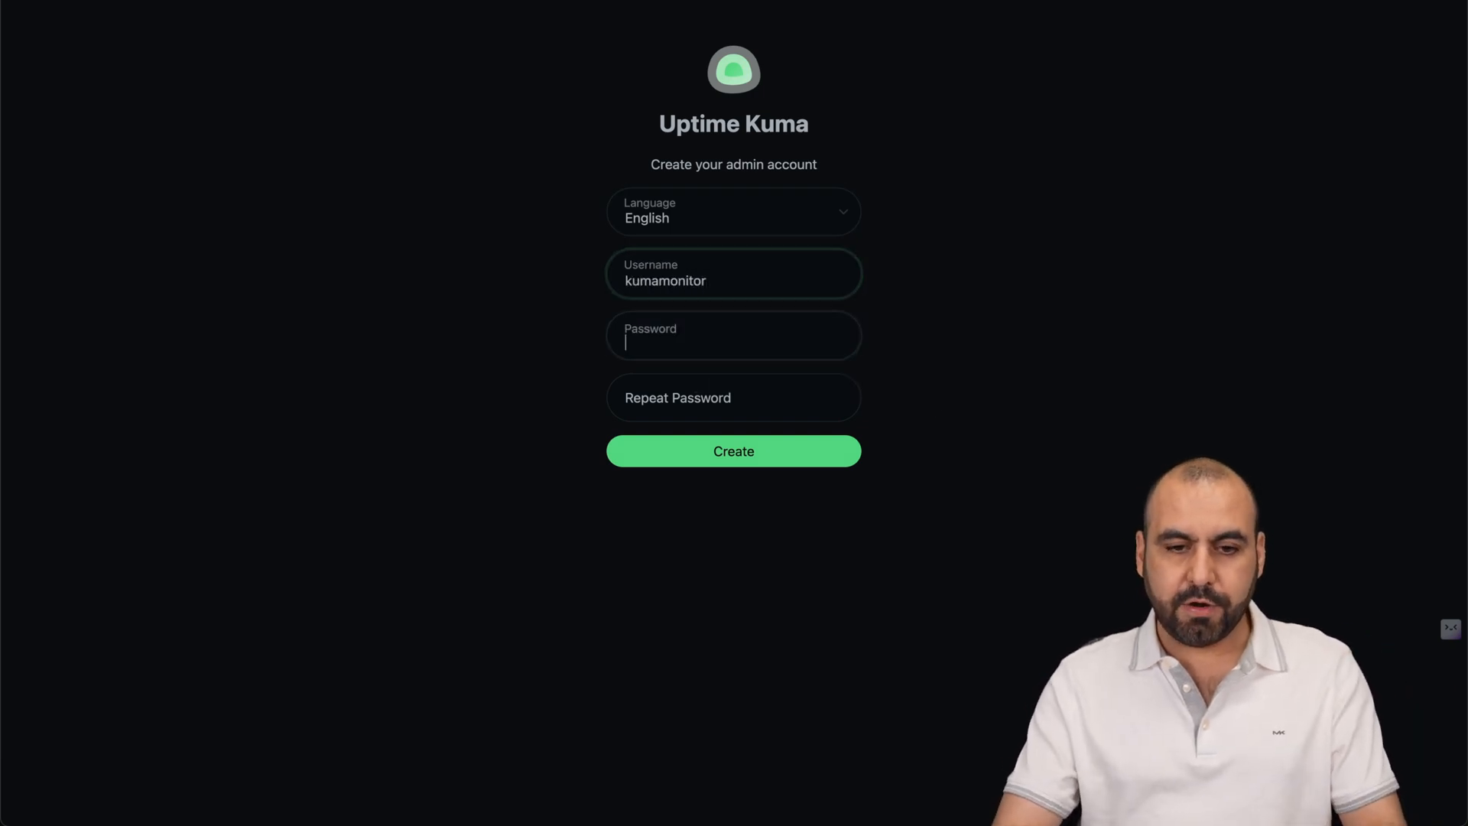
pyautogui.write('••••••••••')
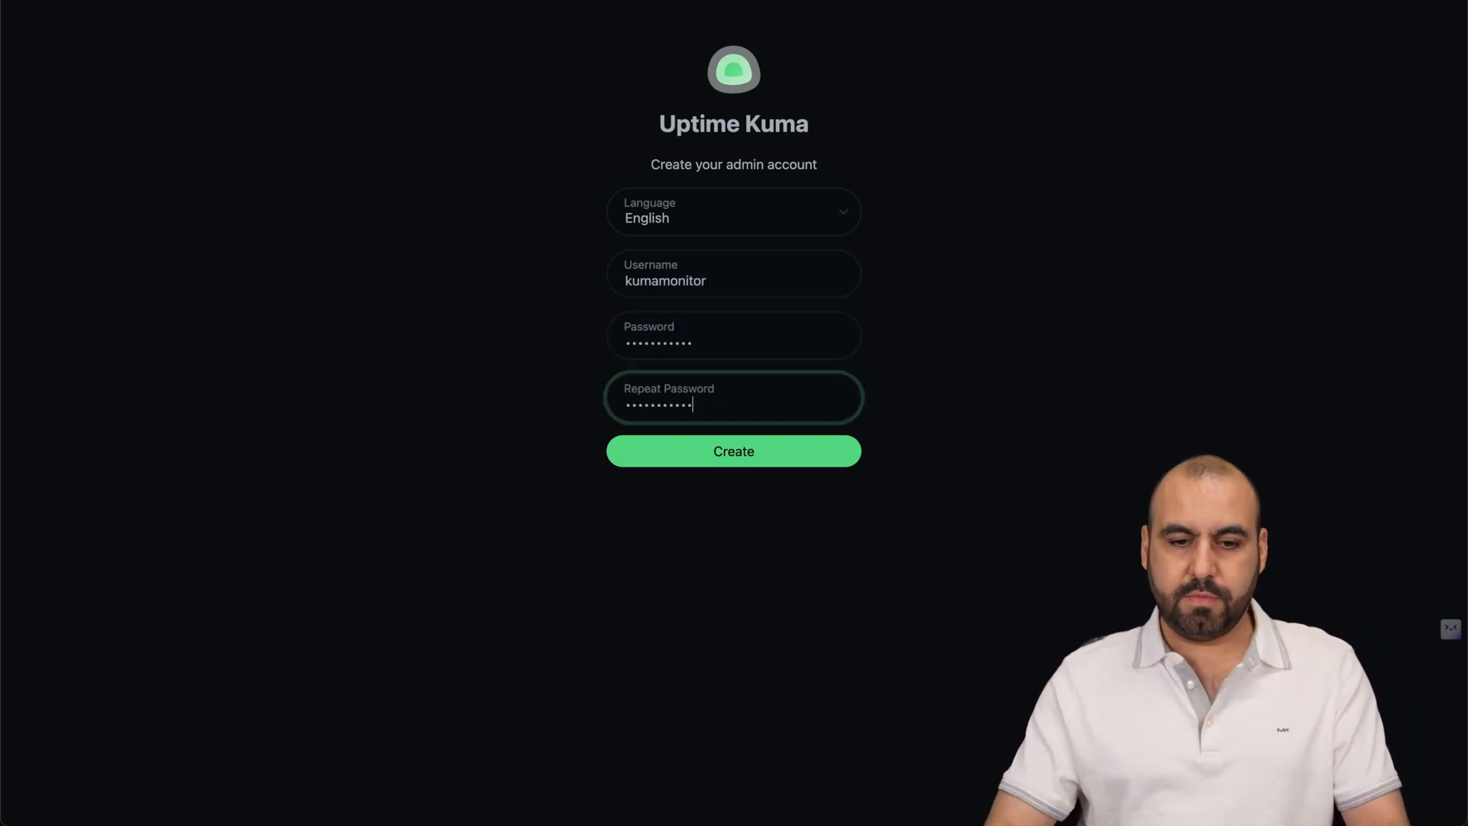
pyautogui.click(733, 451)
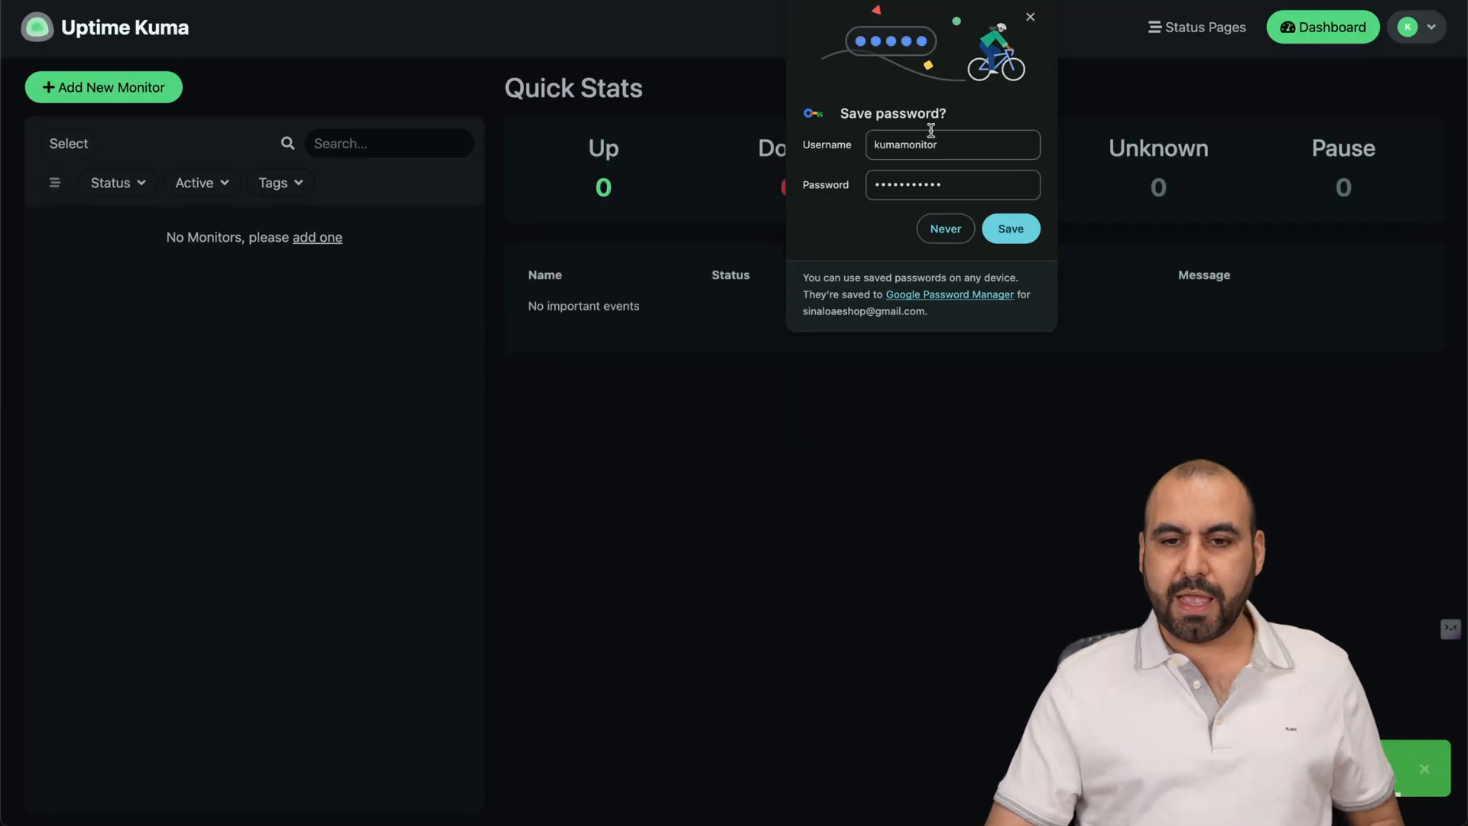
pyautogui.click(1030, 17)
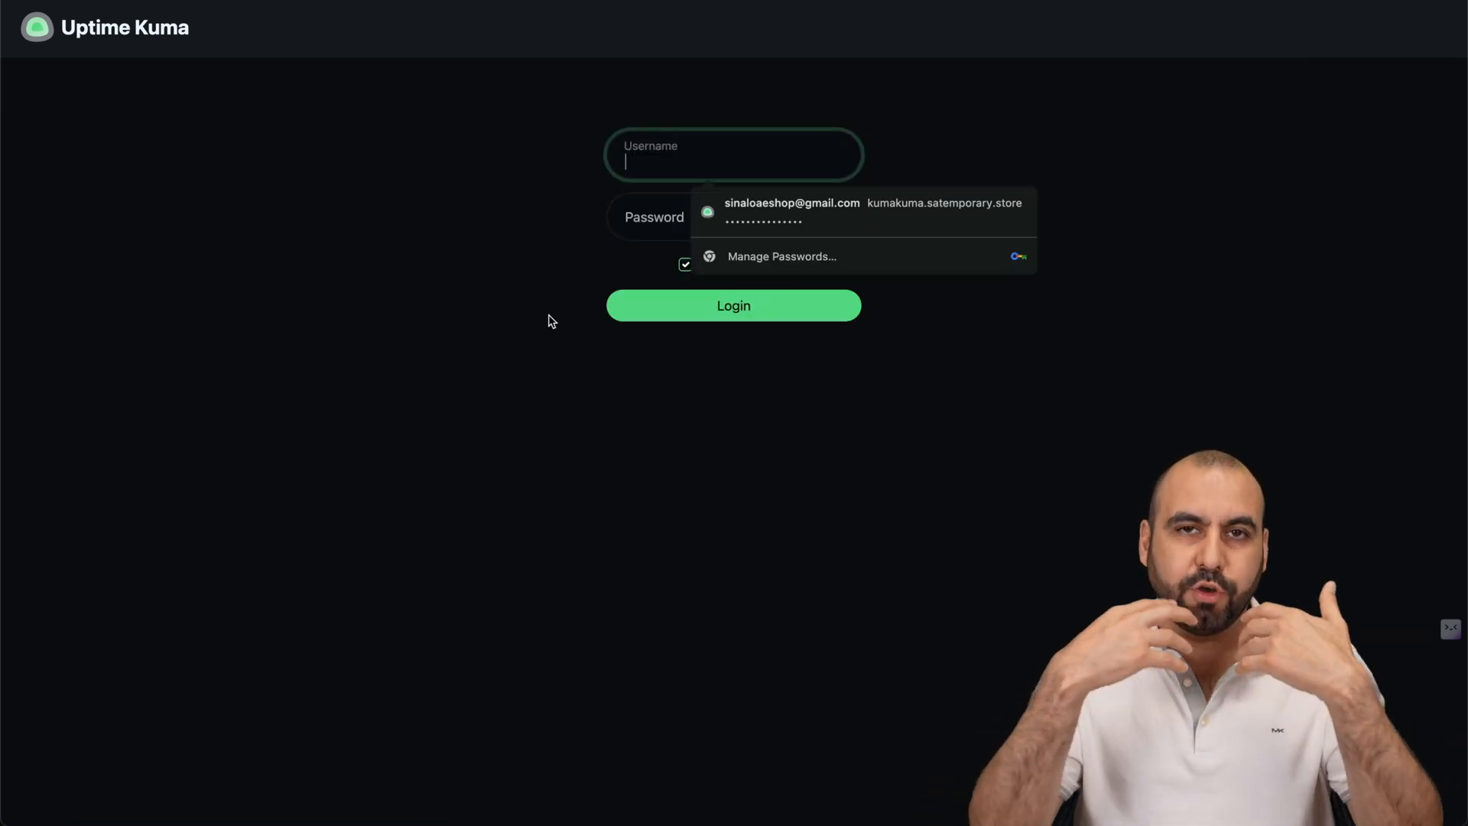
# - Log in as kumamonitor, dismiss the password prompt, and view Add New Monitor's type list
pyautogui.write('k')
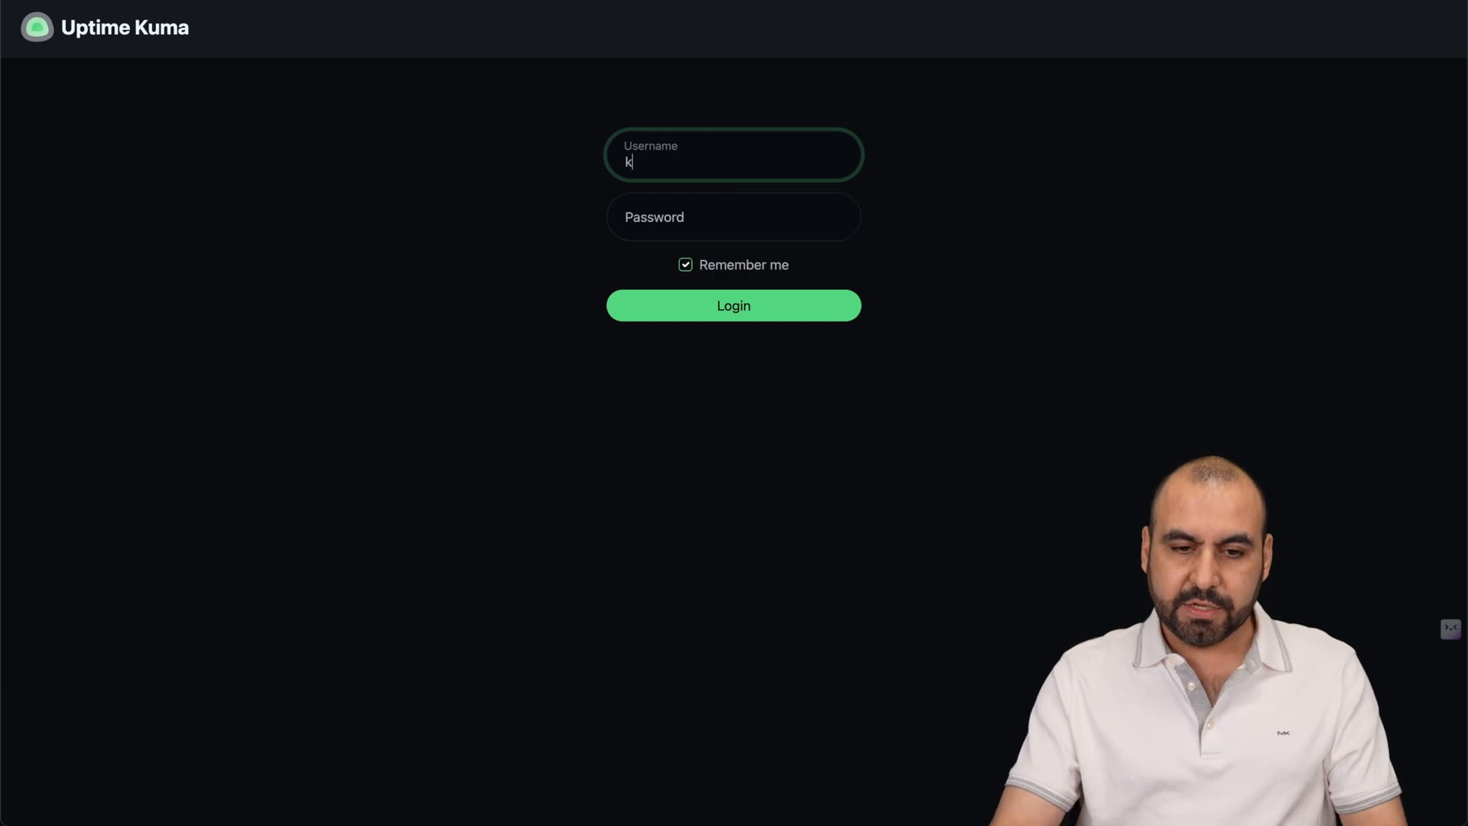
pyautogui.write('umamoni')
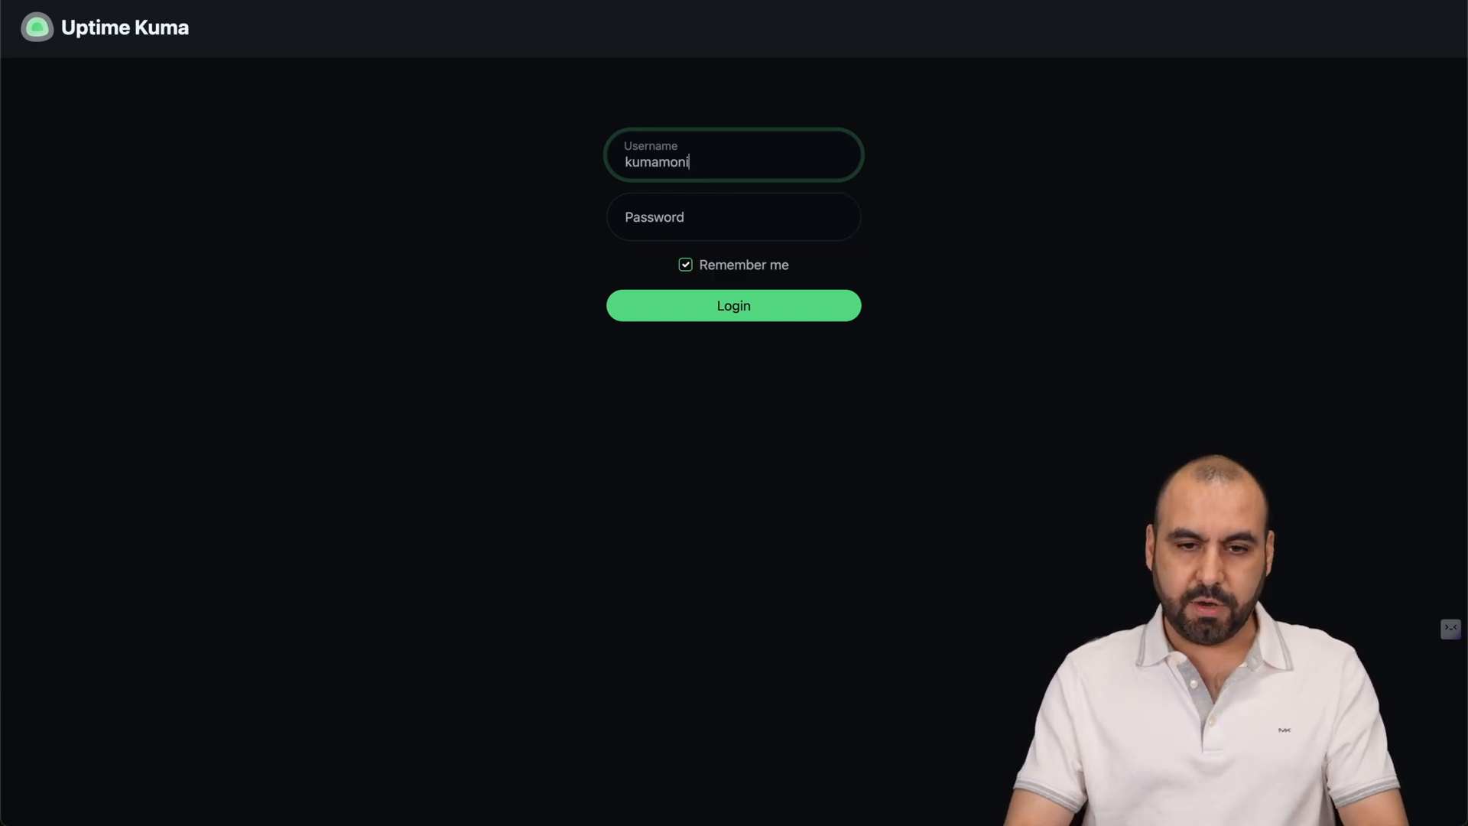
pyautogui.click(733, 305)
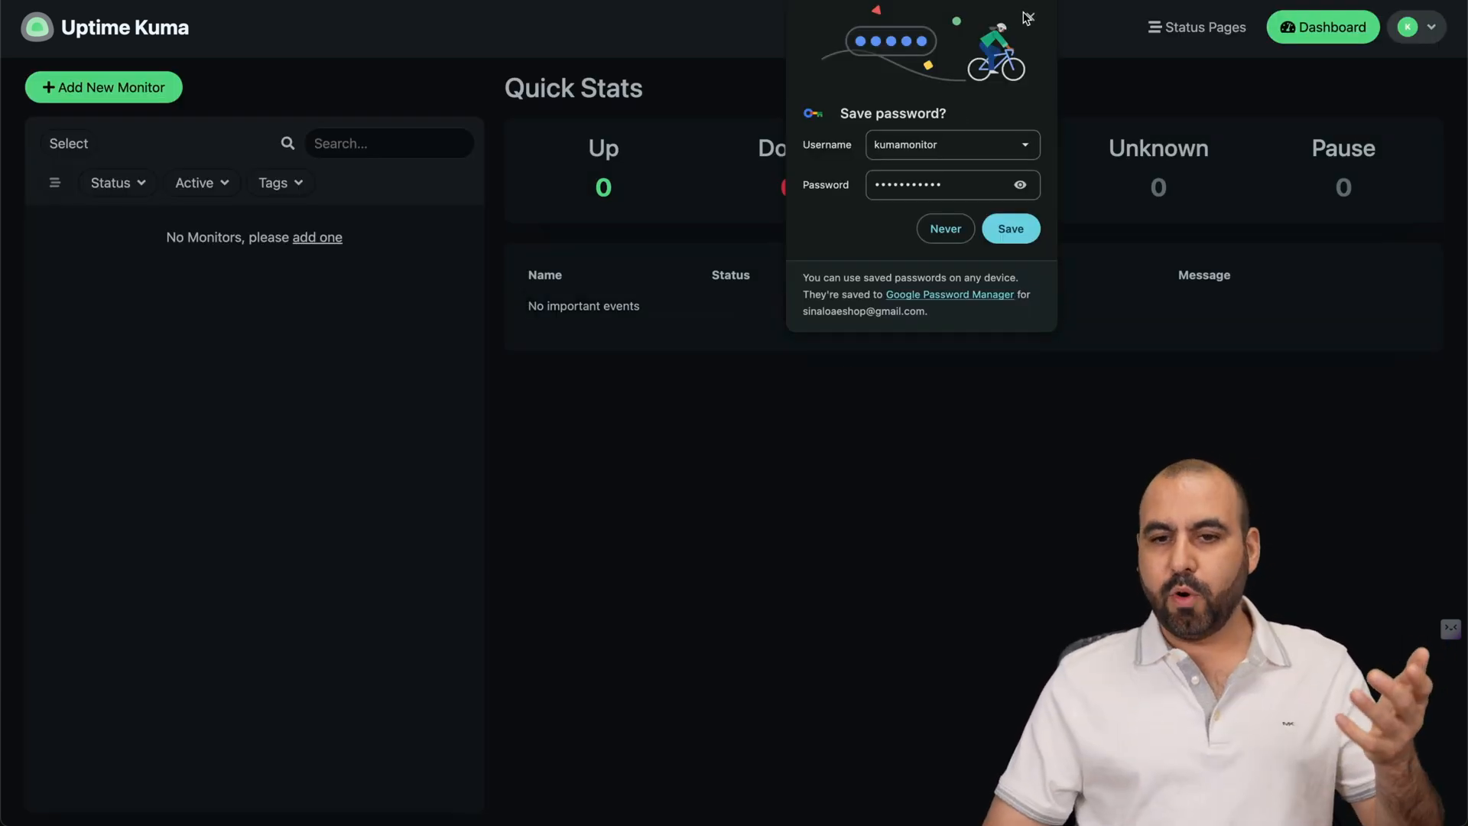
pyautogui.click(945, 229)
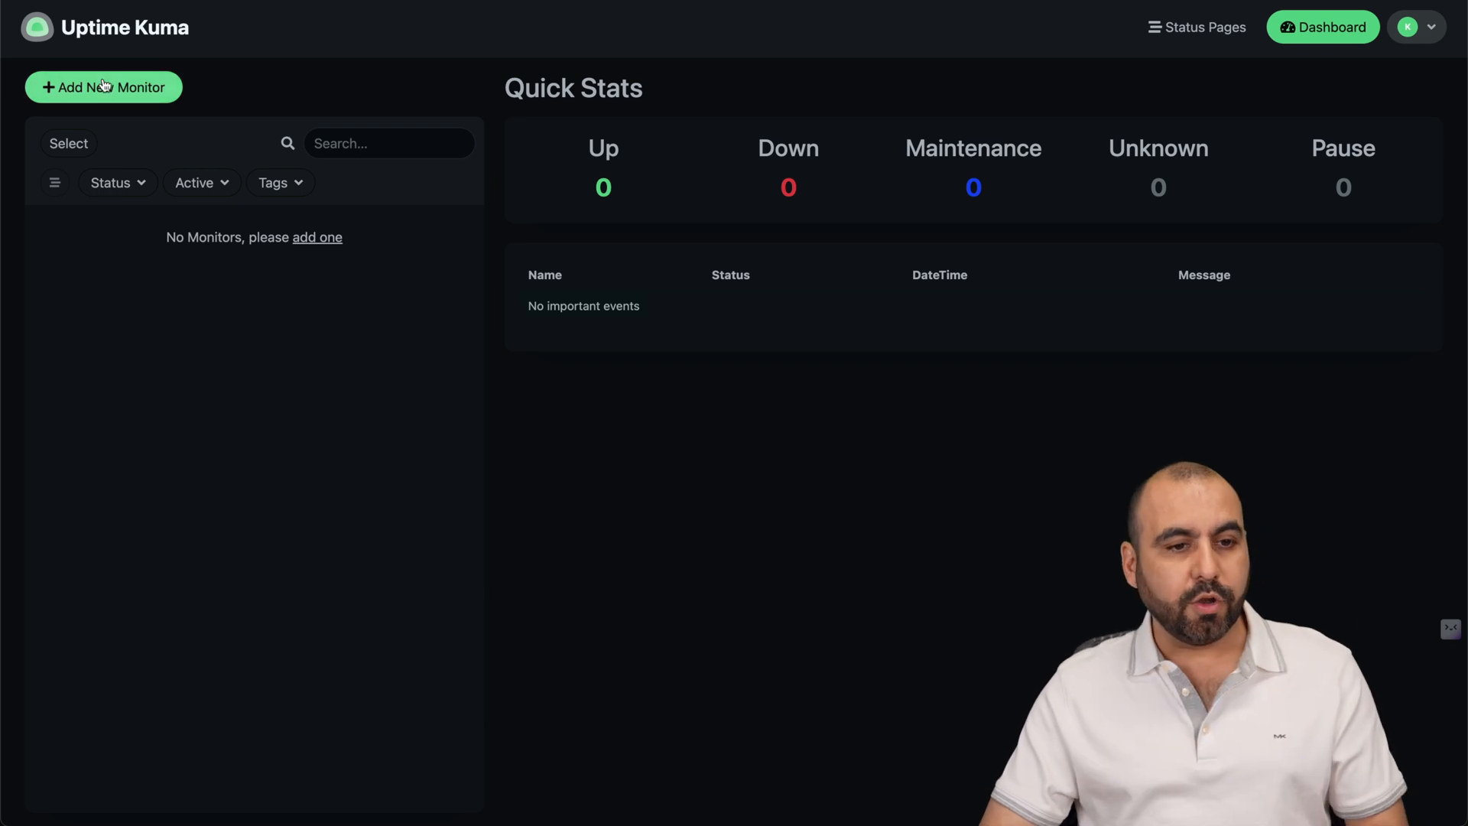
pyautogui.click(103, 87)
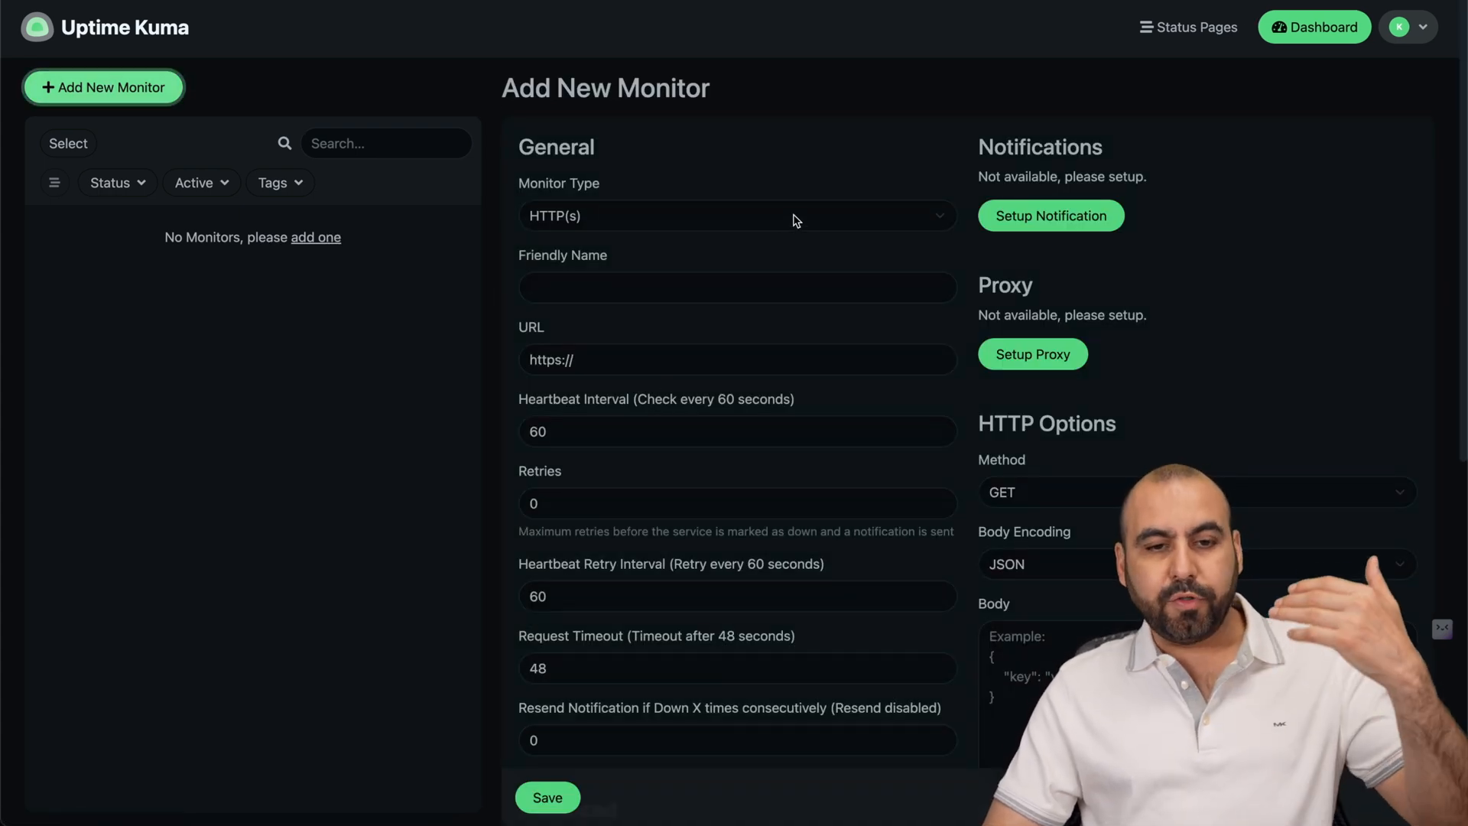
pyautogui.click(736, 216)
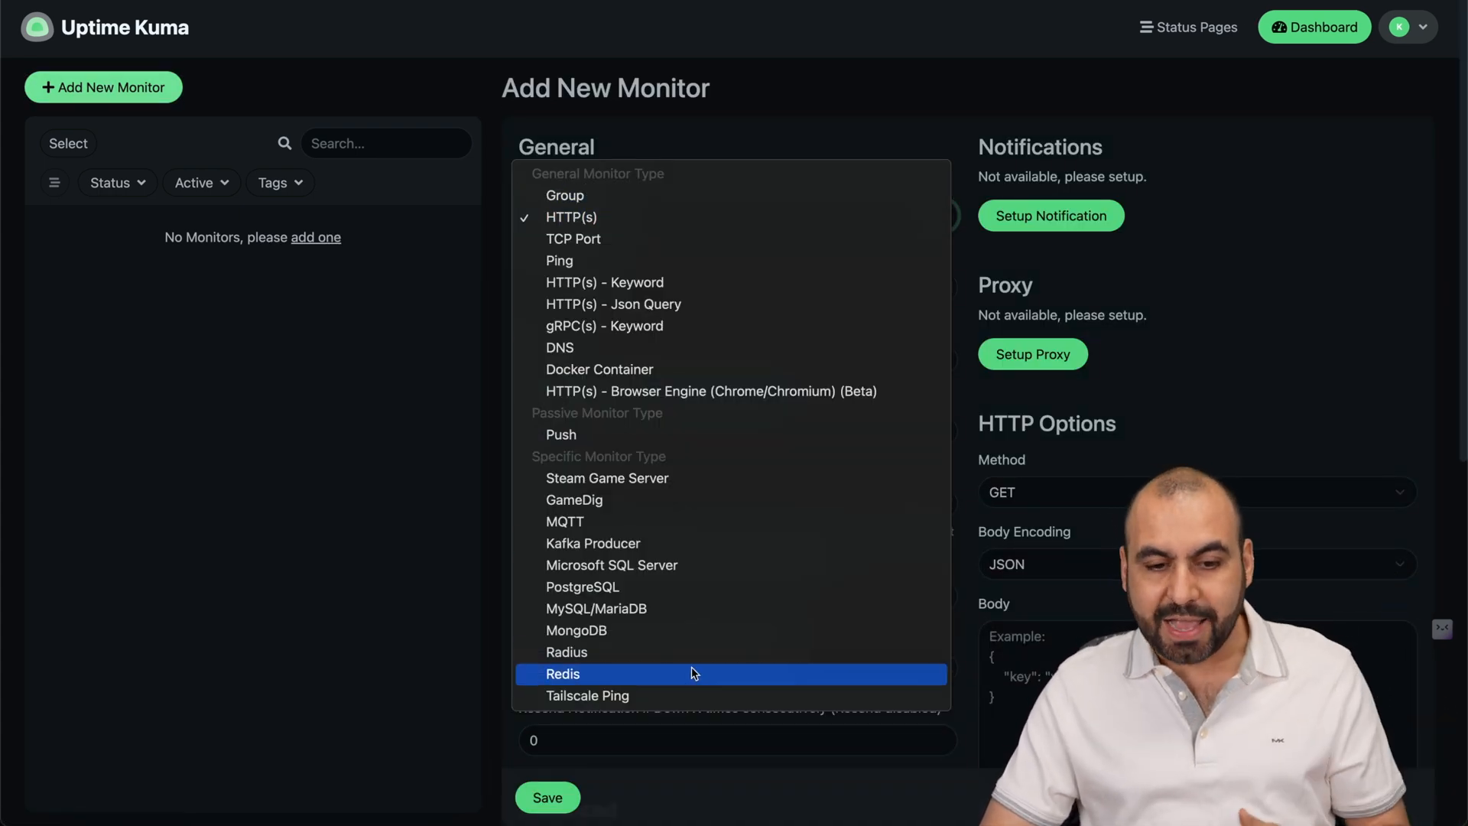
pyautogui.moveTo(386, 305)
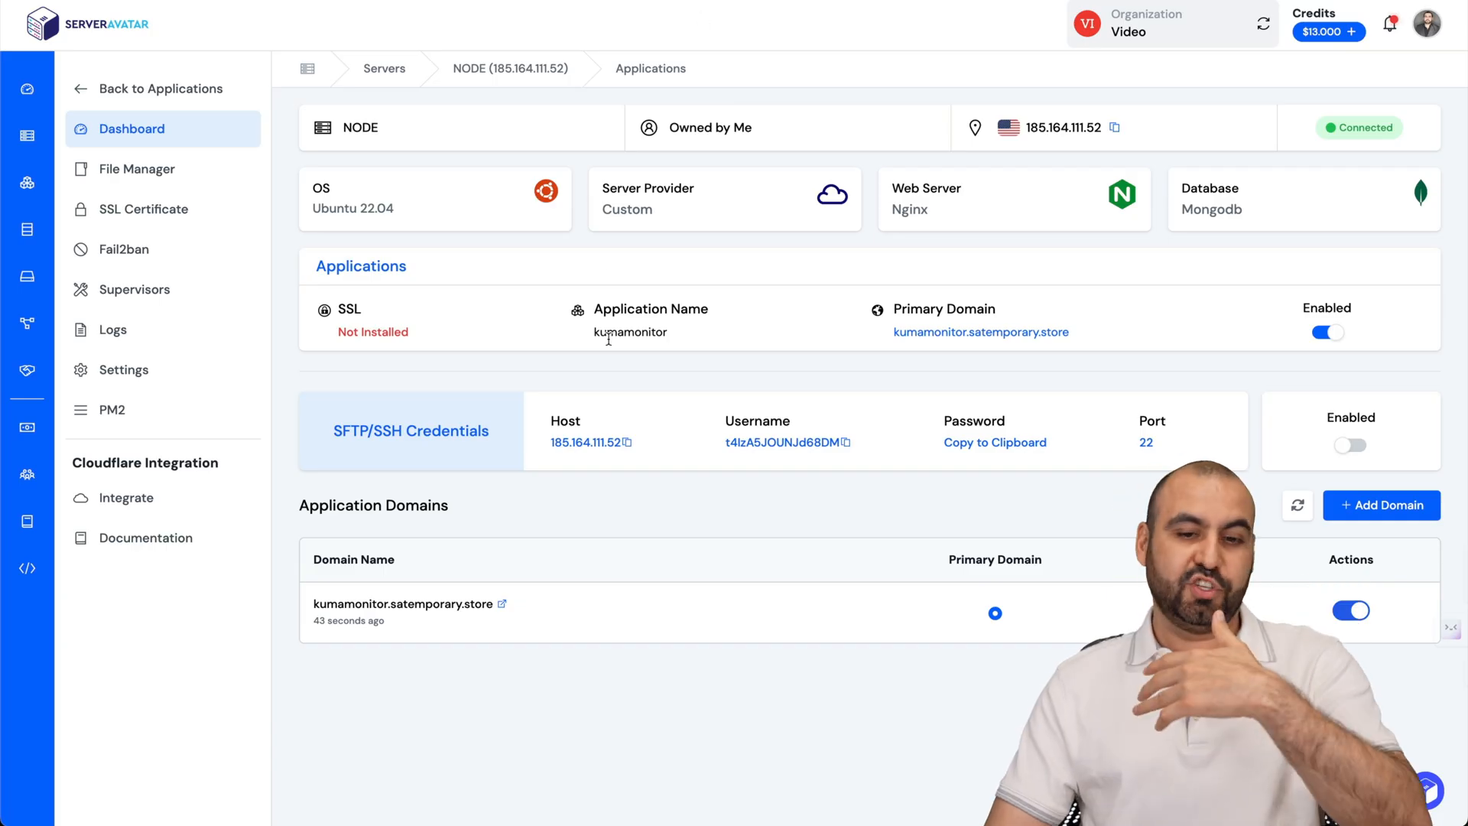
pyautogui.moveTo(676, 652)
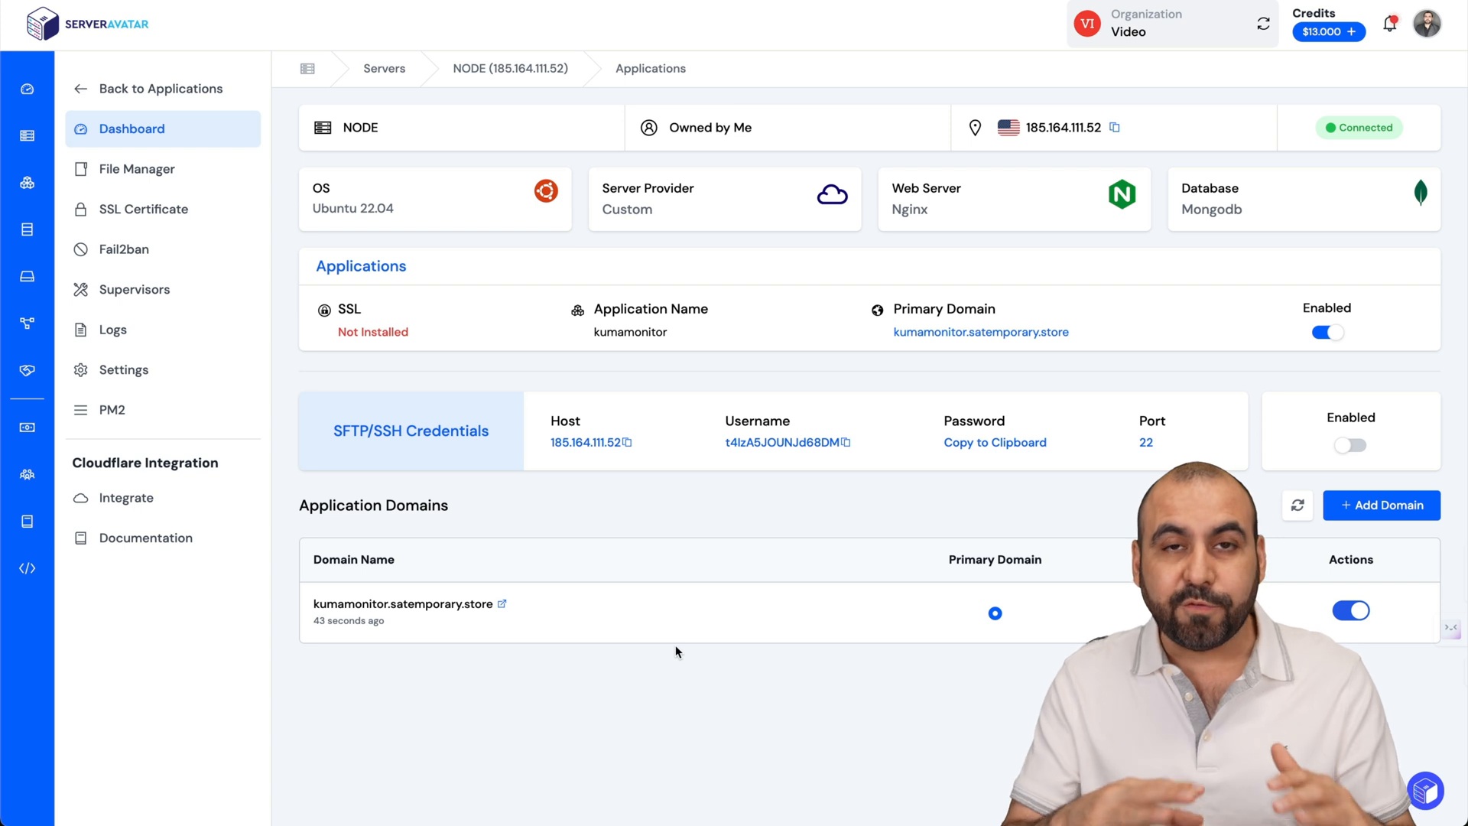